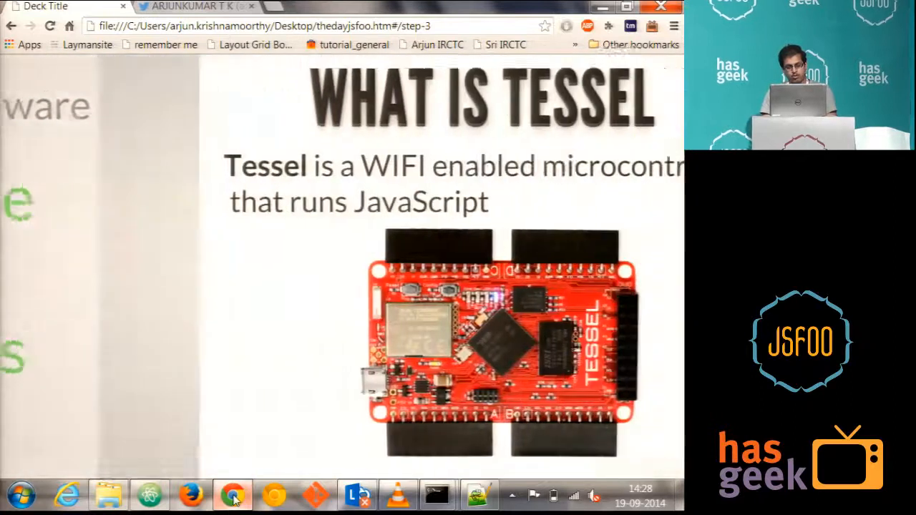
Advance the Tessel slides from 'What is Tessel' to the Modules of Tessel slide
key("Right")
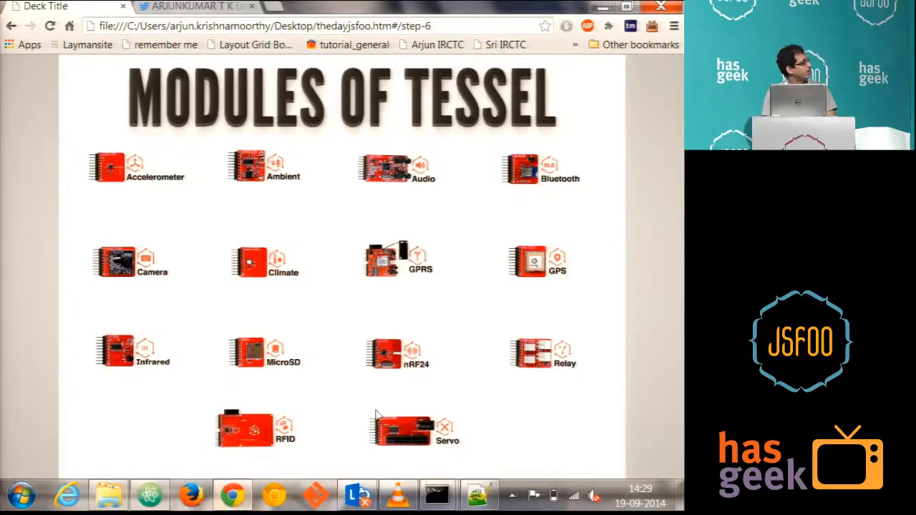
mouse_move(372, 323)
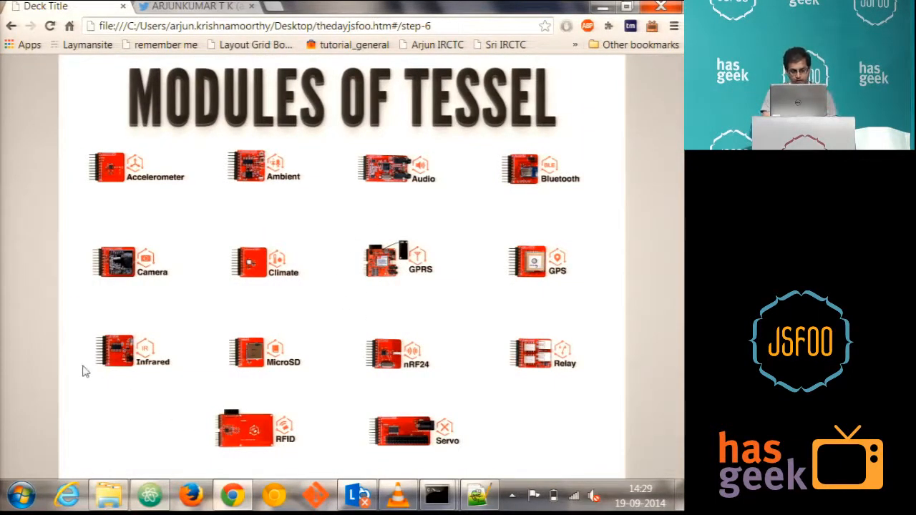
mouse_move(604, 259)
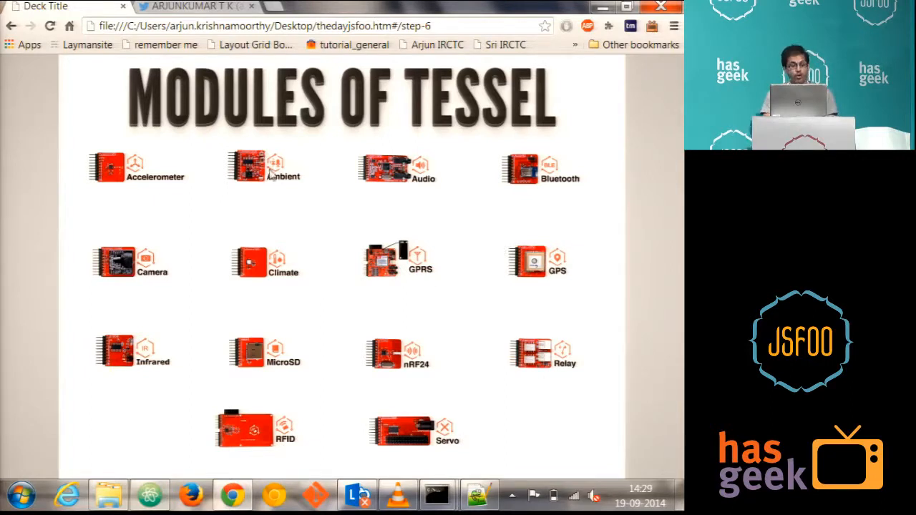
mouse_move(136, 187)
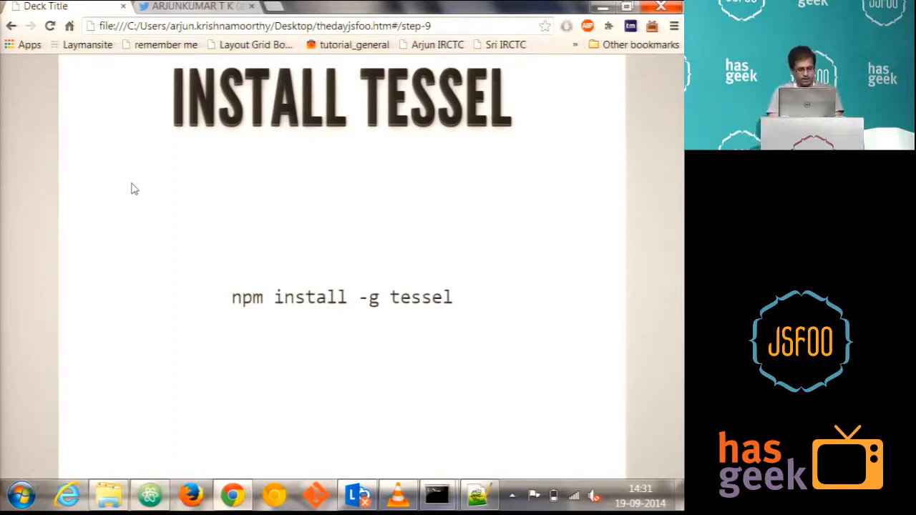
Show VLC's webcam view of the USB-powered Tessel board with its module attached
left_click(397, 494)
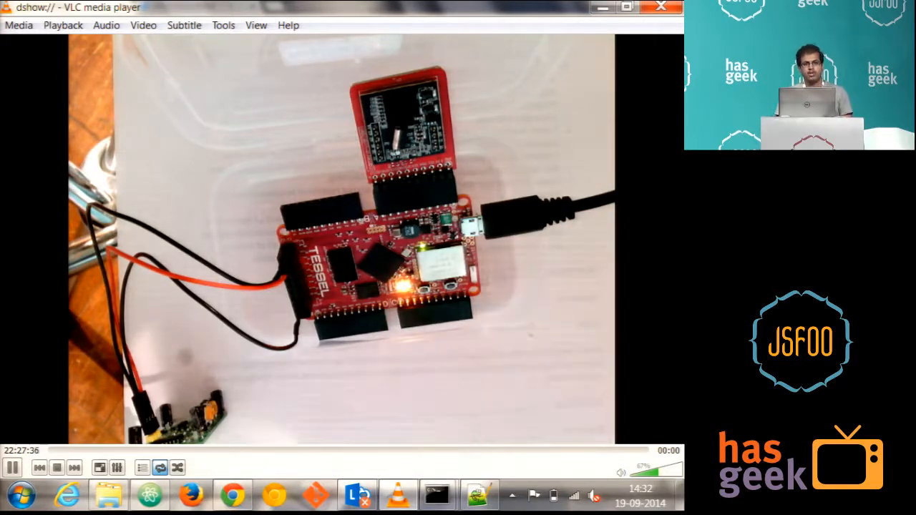
Run 'tessel blink' in the Motion-Activated-Camera command window and check the board's camera feed
left_click(436, 493)
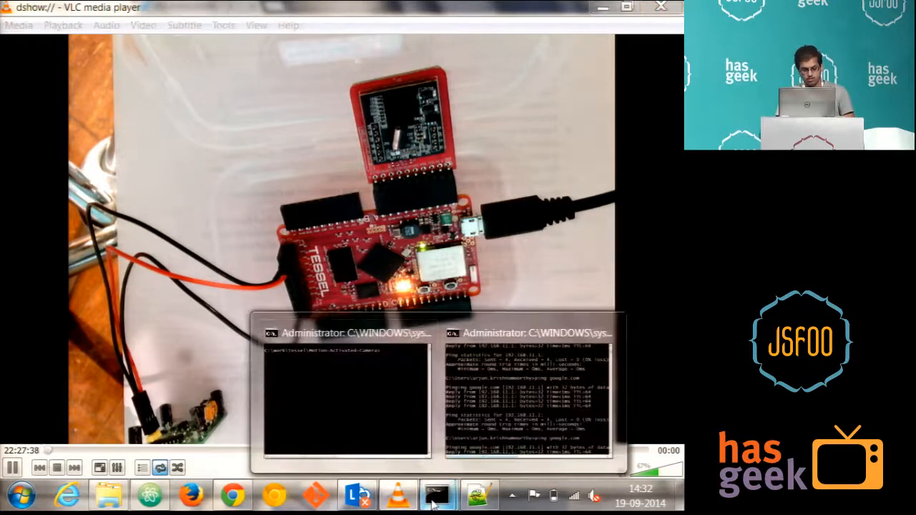
left_click(438, 494)
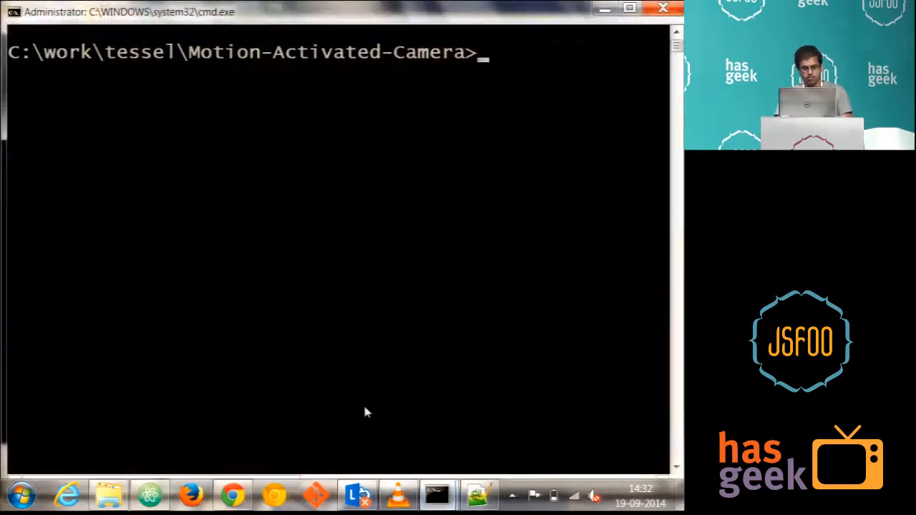
type("ge")
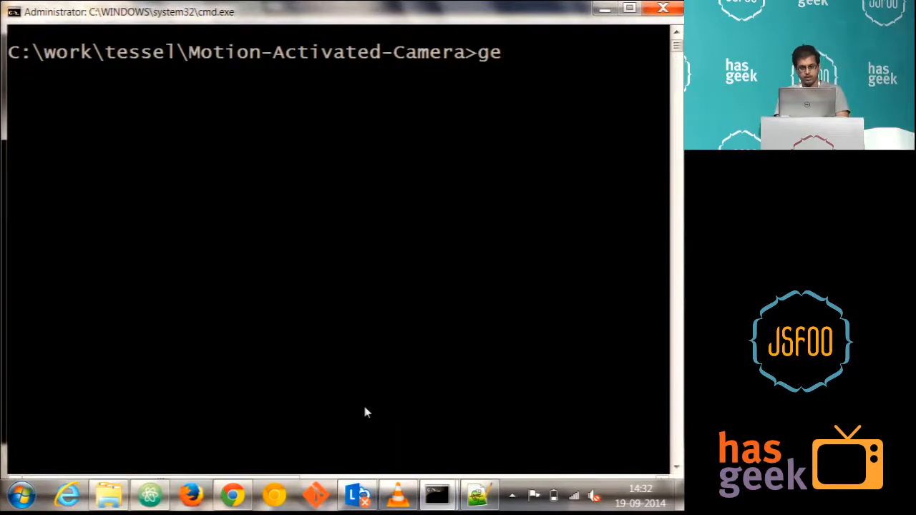
type("tessel")
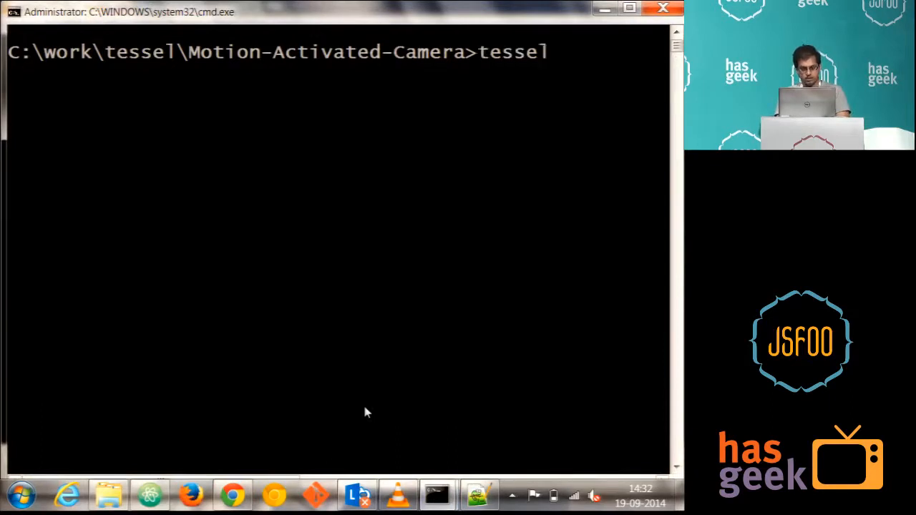
type("blink")
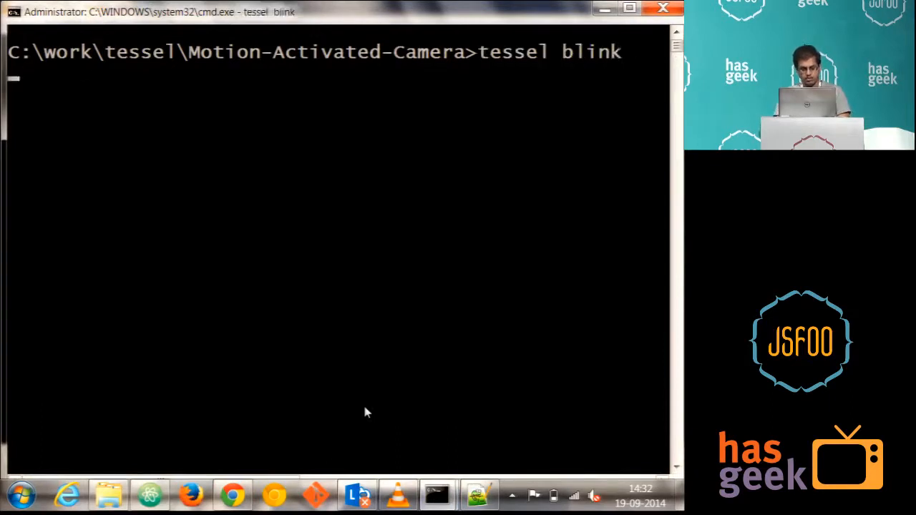
left_click(398, 493)
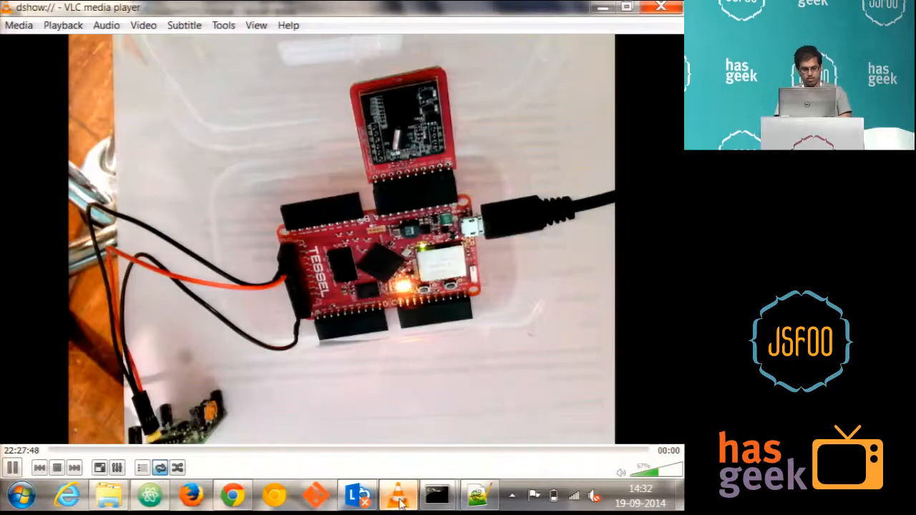
left_click(436, 495)
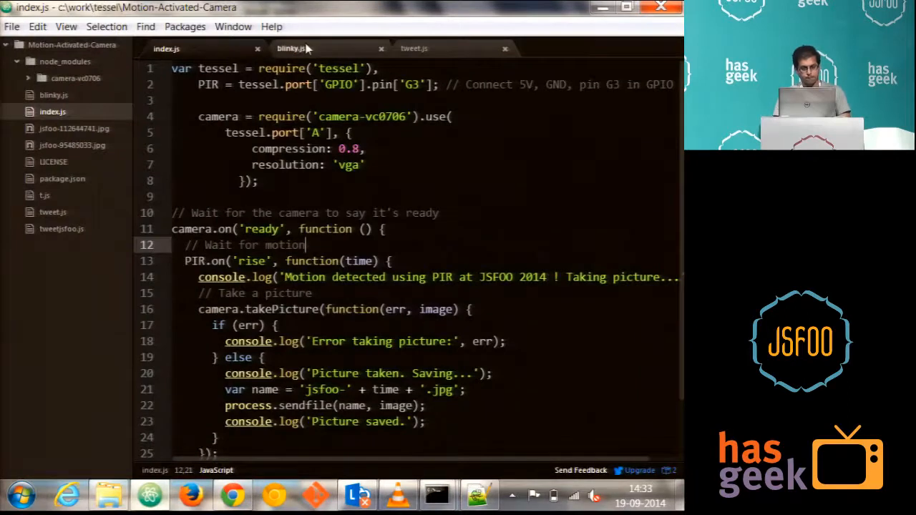
Switch from index.js to the blinky.js LED toggle example
left_click(291, 48)
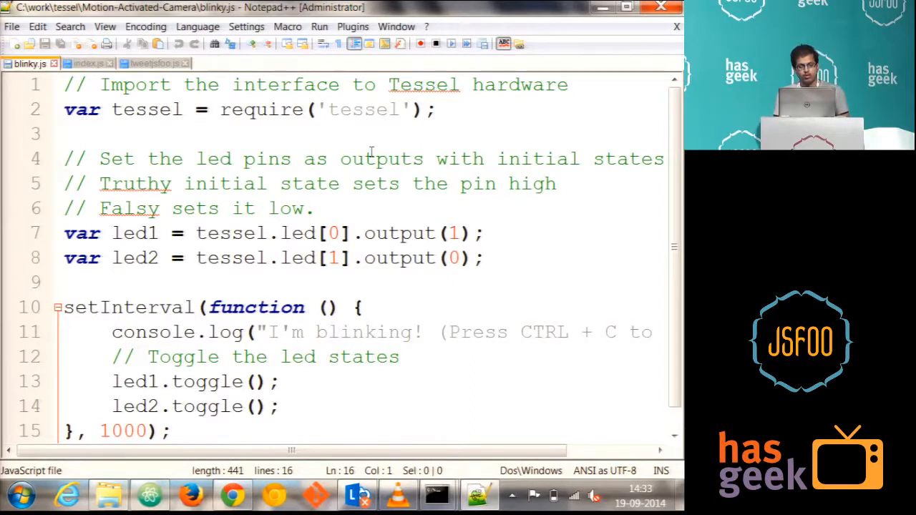
double_click(365, 110)
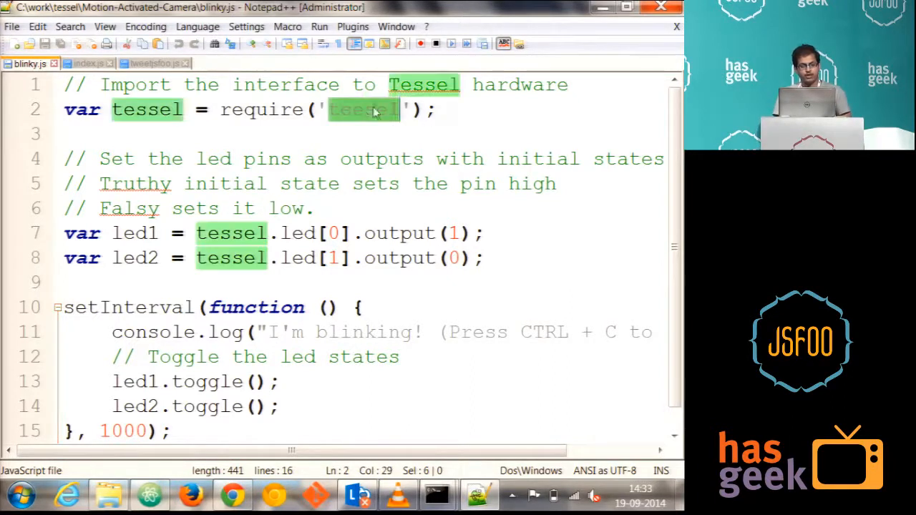
double_click(260, 109)
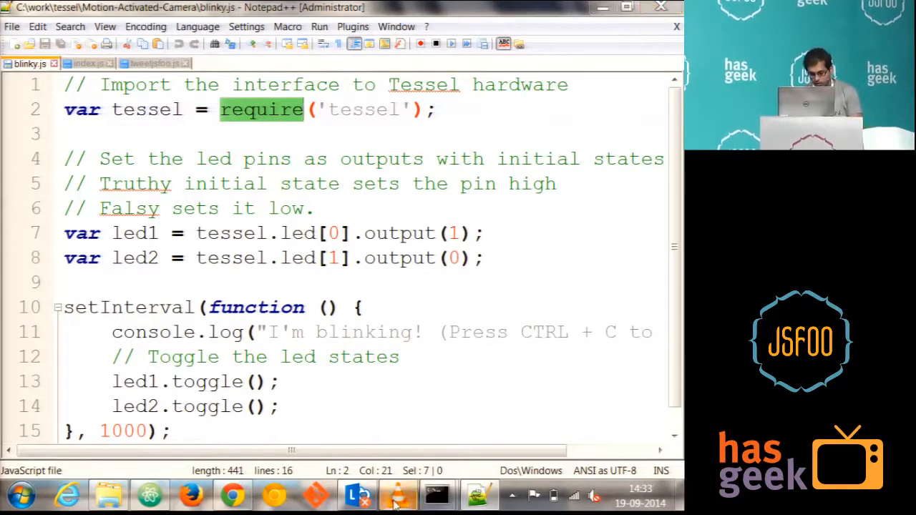
left_click(398, 494)
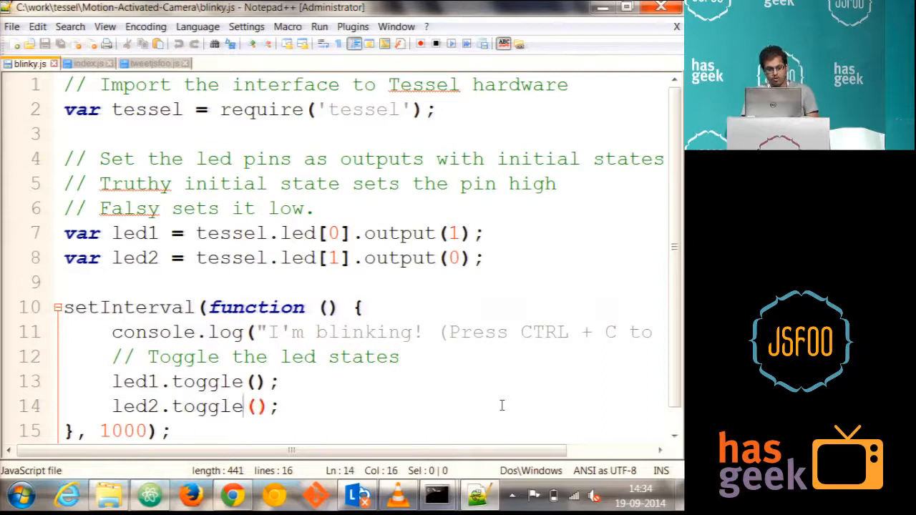
scroll("down", 3)
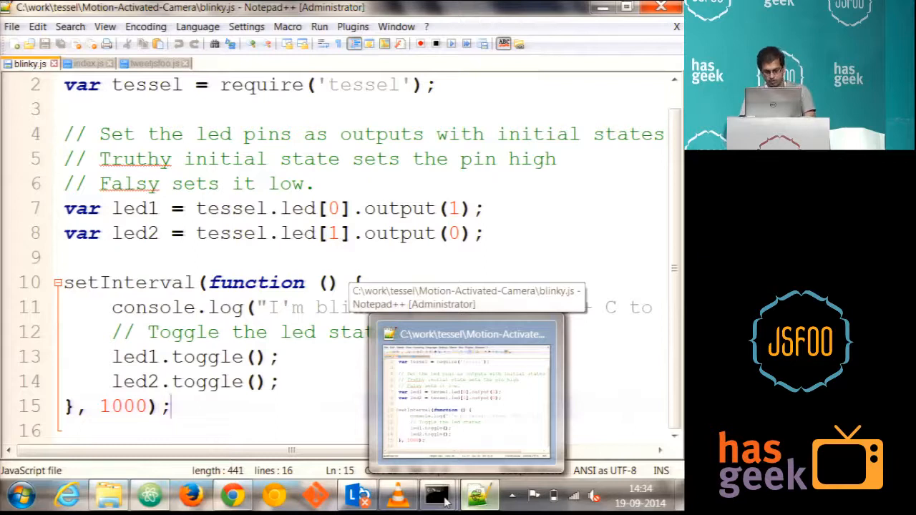
Stop the running script, deploy blinky.js to the Tessel, and watch its LED on camera
left_click(436, 493)
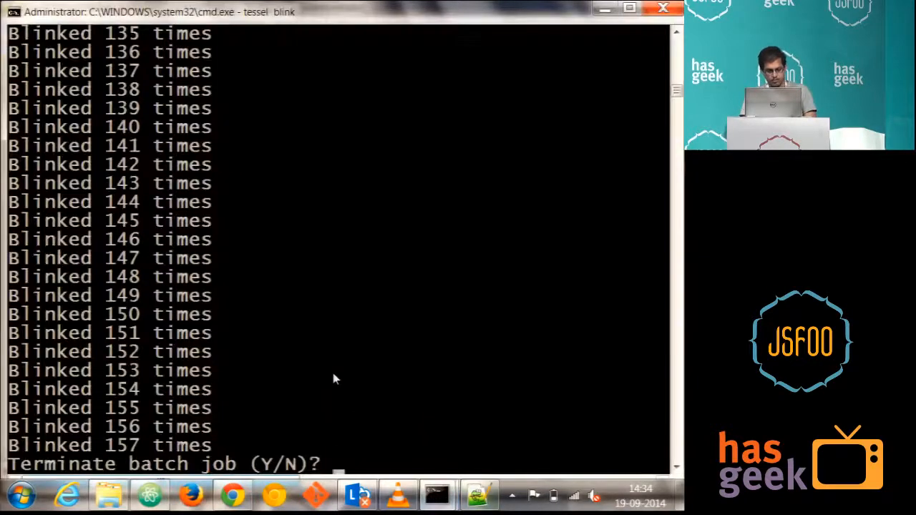
type("y")
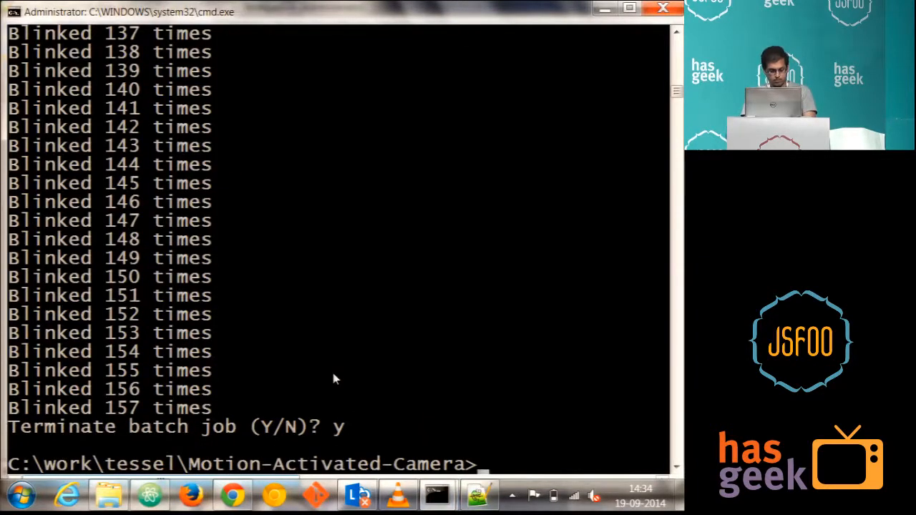
type("tesse")
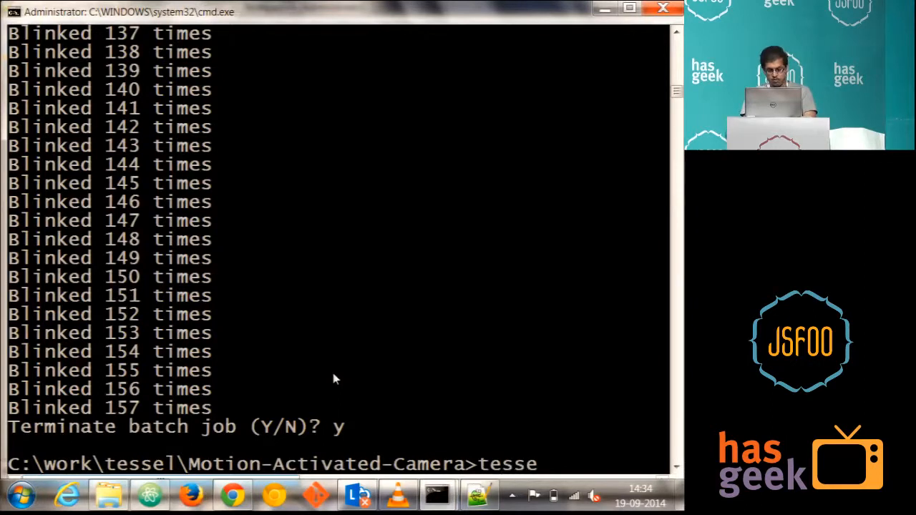
type("l run bl")
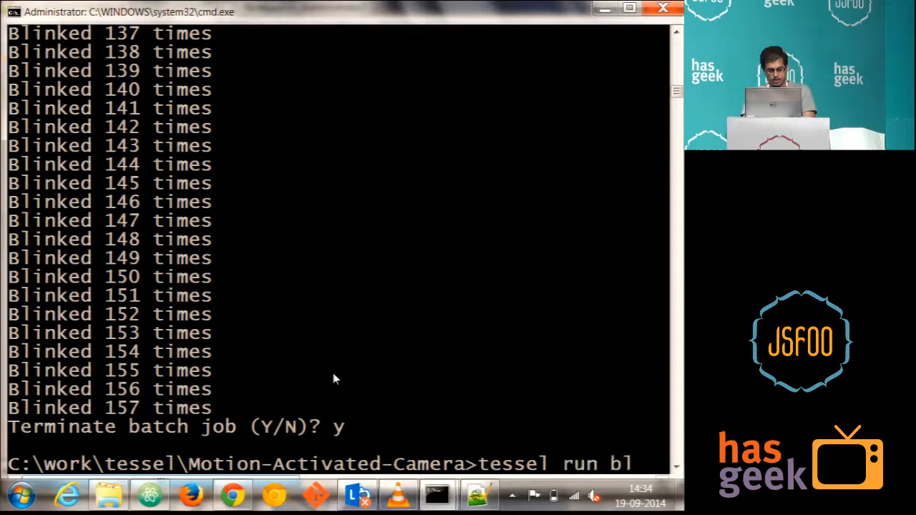
type("ink")
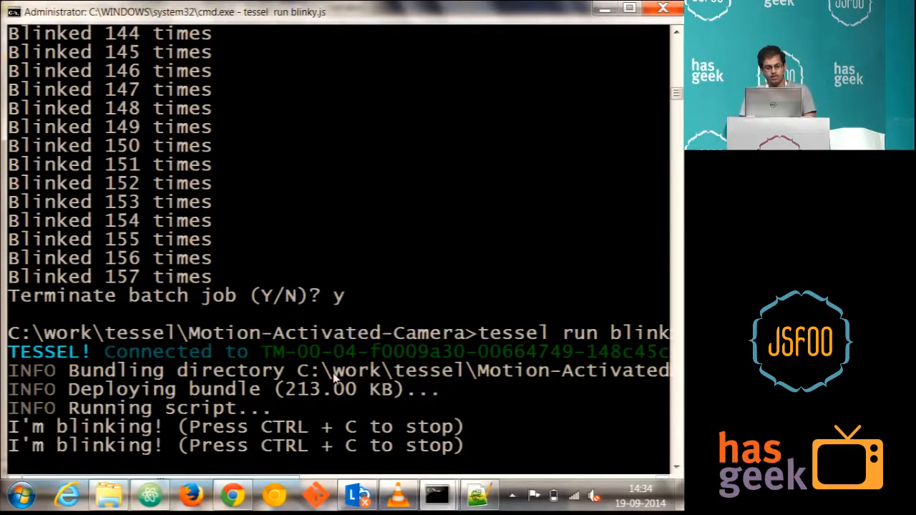
left_click(397, 494)
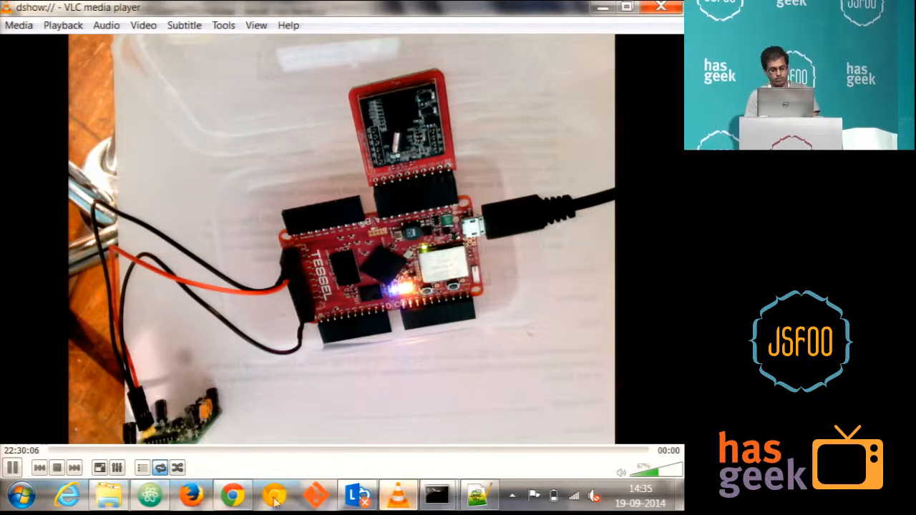
Show the Connecting to WiFi slide with the tessel wifi connect and list commands
left_click(232, 494)
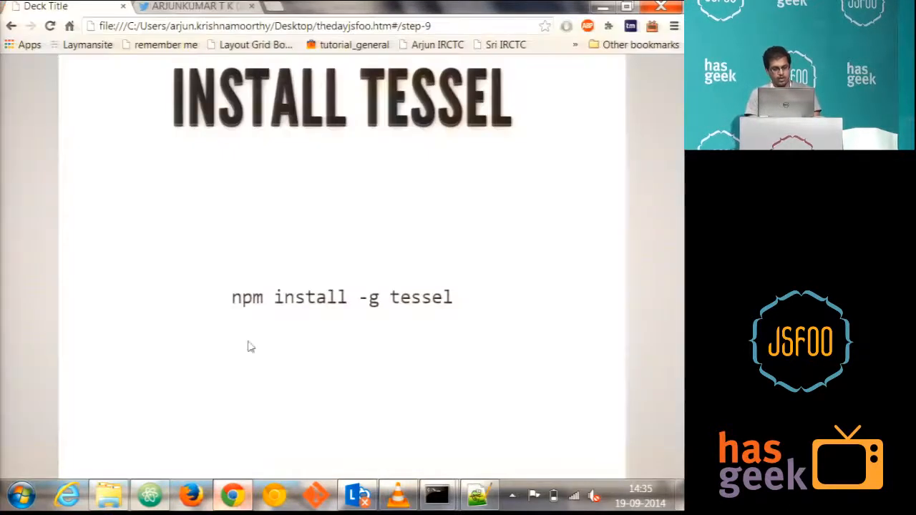
mouse_move(158, 430)
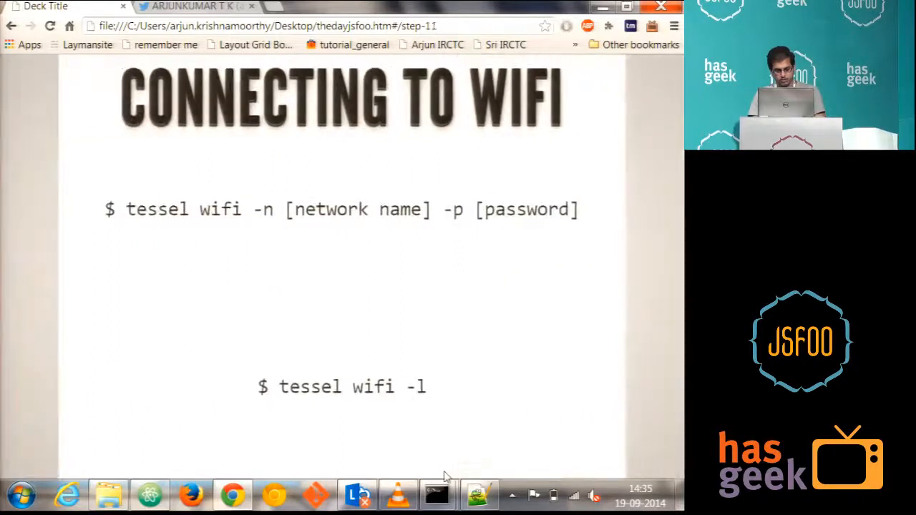
left_click(437, 493)
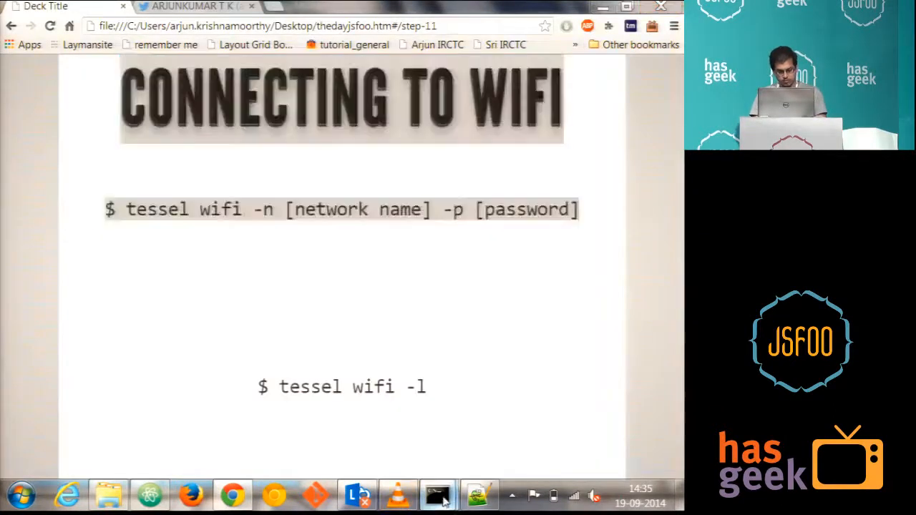
Stop blinky and run 'tessel wifi -l', showing Fedora at 192.168.43.156
left_click(437, 494)
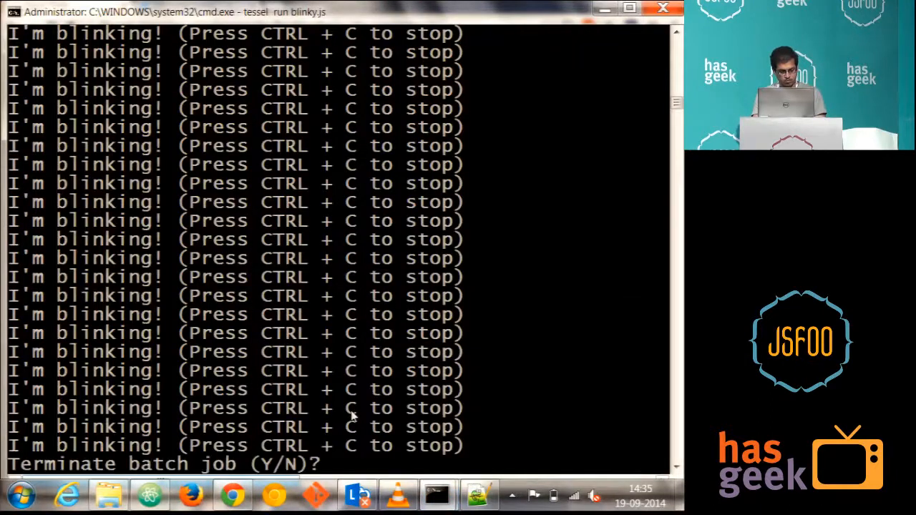
type("y")
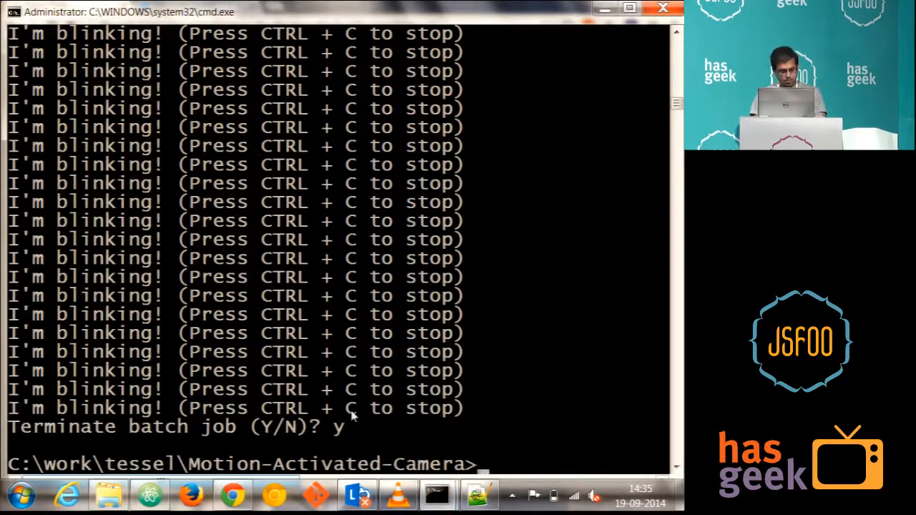
type("tessel iw")
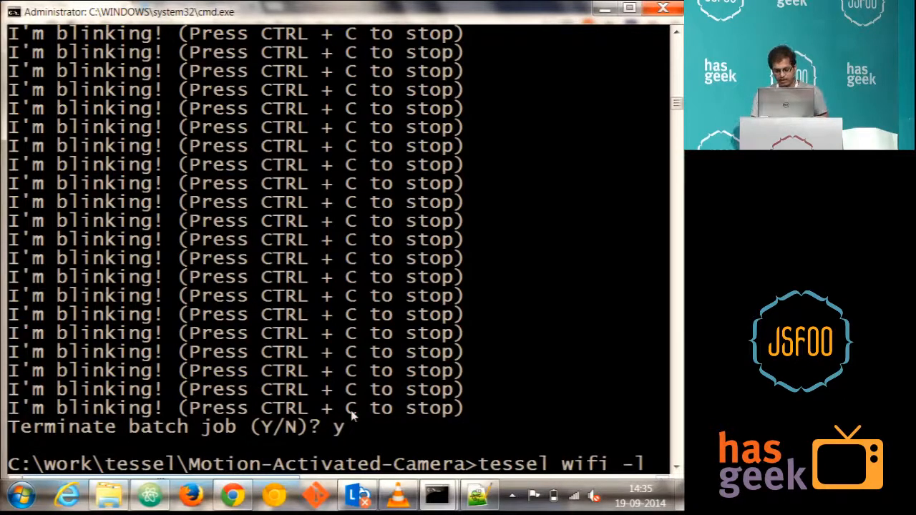
key("enter")
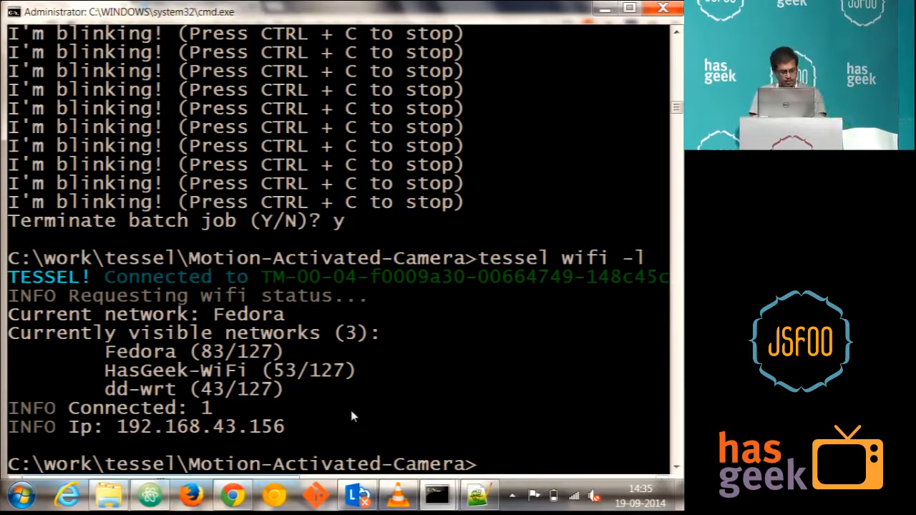
type("te")
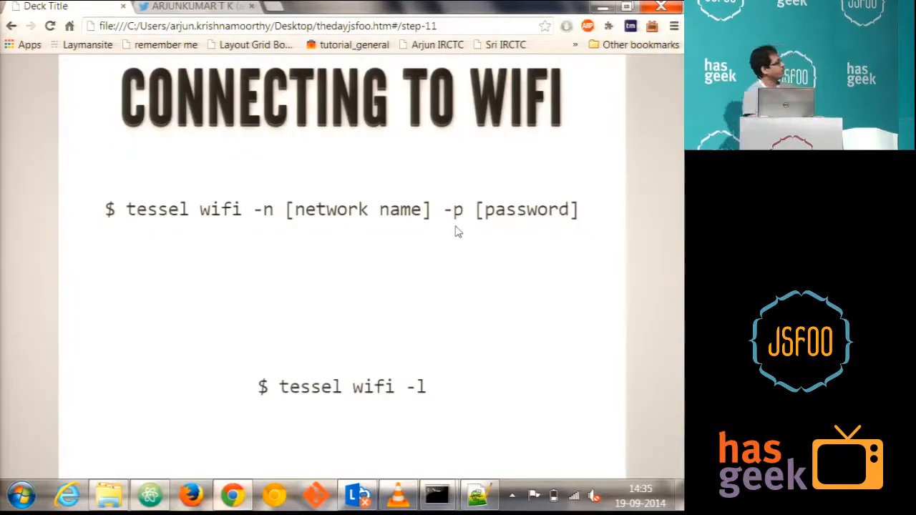
mouse_move(378, 250)
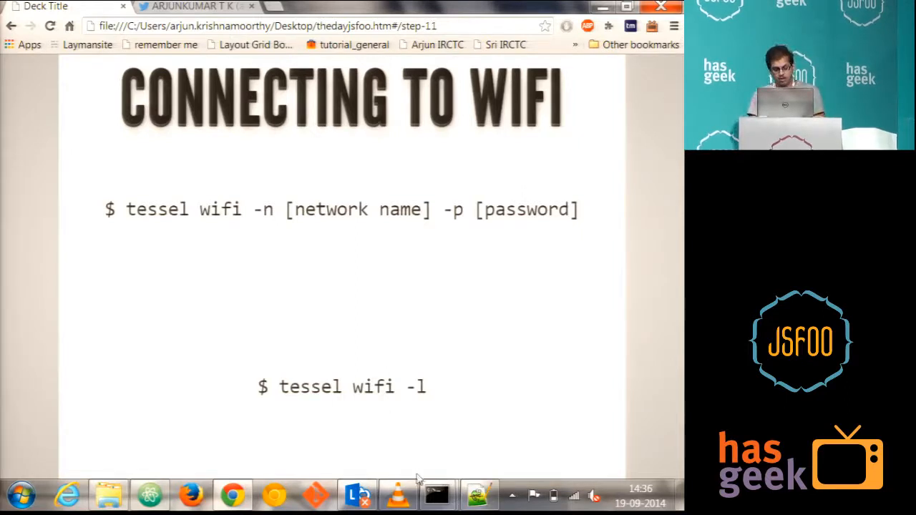
Run bare 'tessel wifi' to list its usage options, then return to the slides
left_click(437, 494)
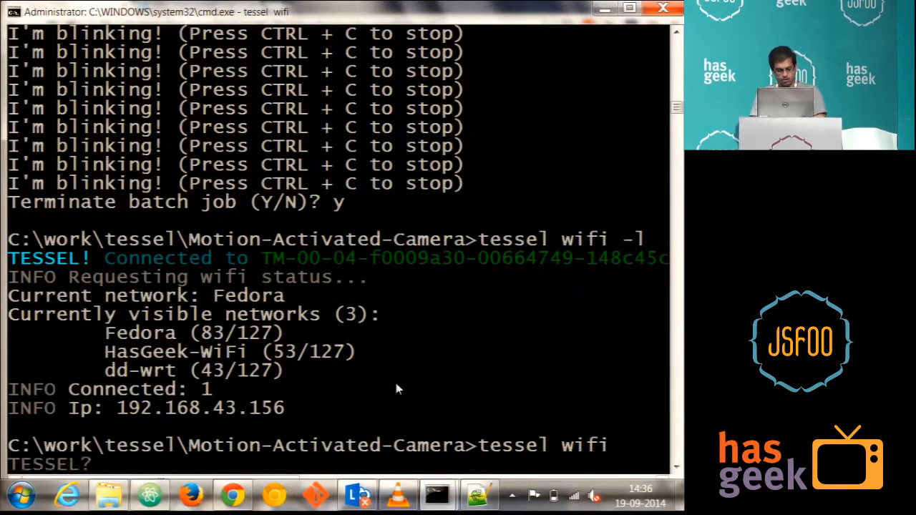
key("Return")
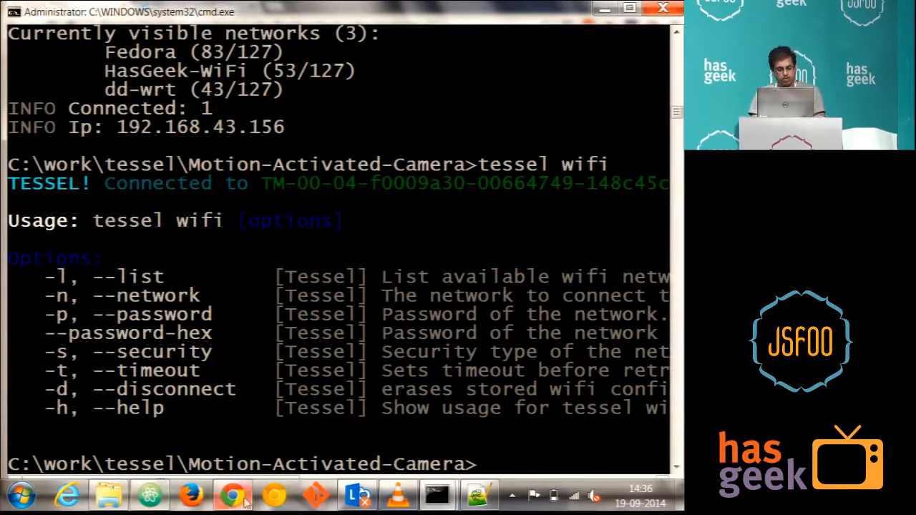
left_click(232, 494)
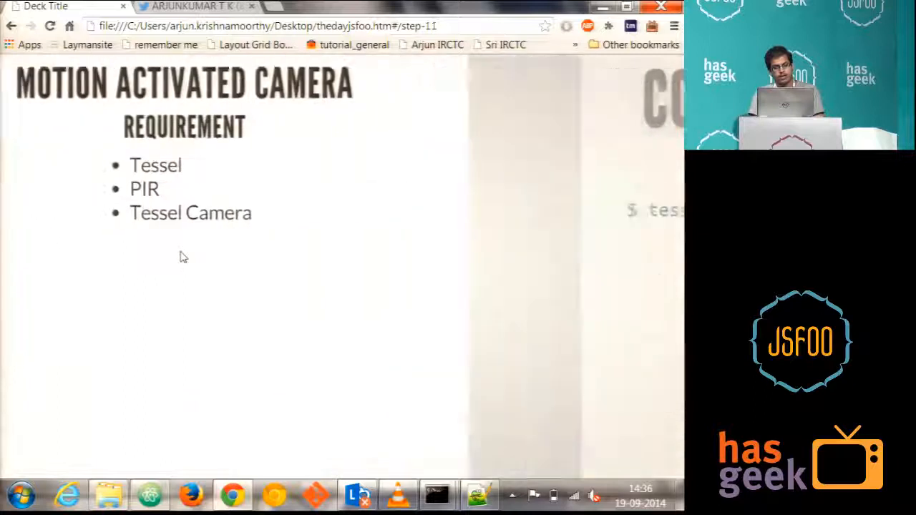
Advance to the slide listing Tessel, PIR and Tessel Camera as requirements
key("Right")
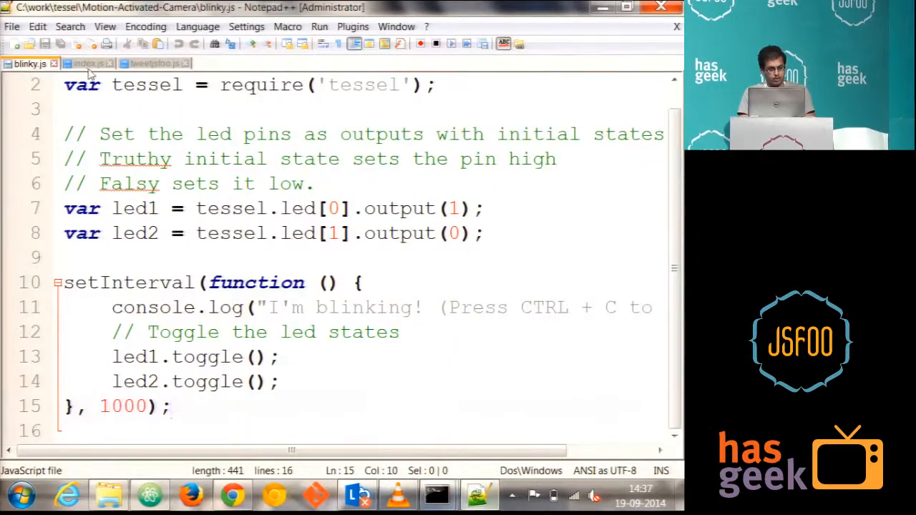
Switch to index.js, highlight every 'tessel' occurrence, then clear the selection
left_click(87, 63)
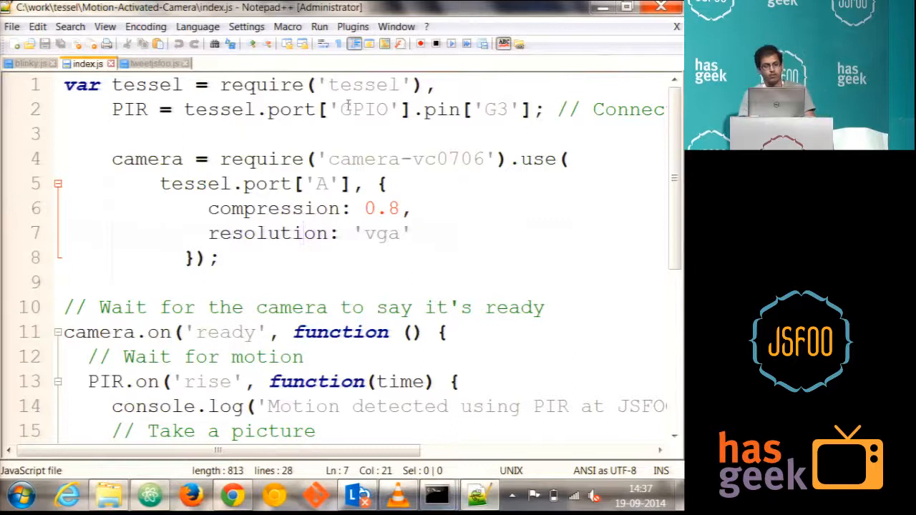
double_click(363, 84)
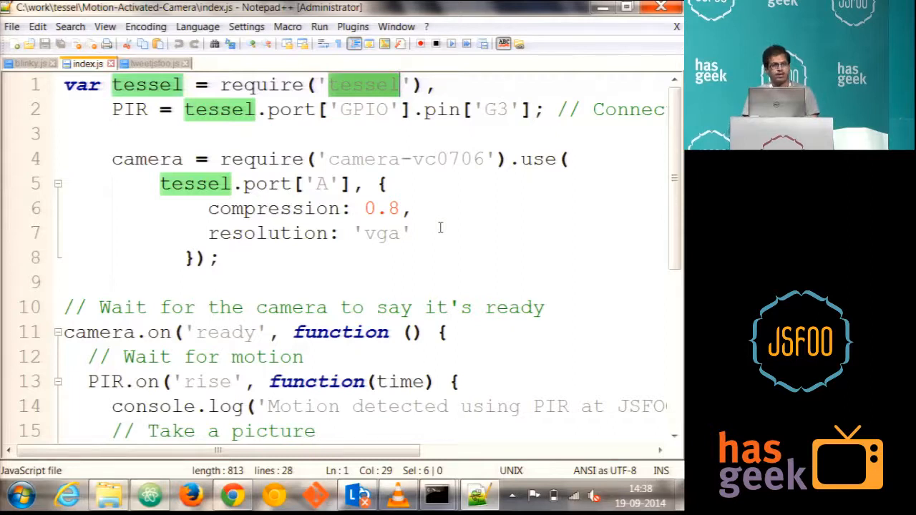
left_click(248, 293)
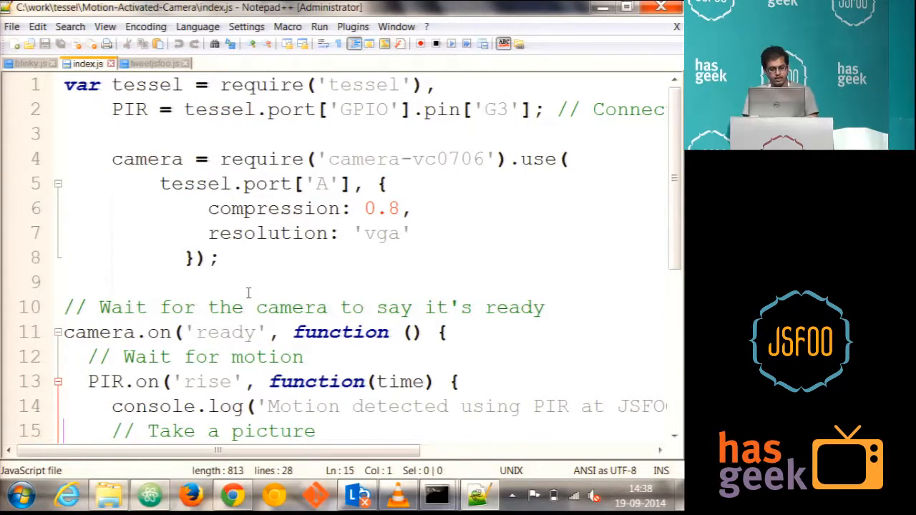
Scroll to the end of index.js to reveal the picture-taking and saving callback
scroll("down", 3)
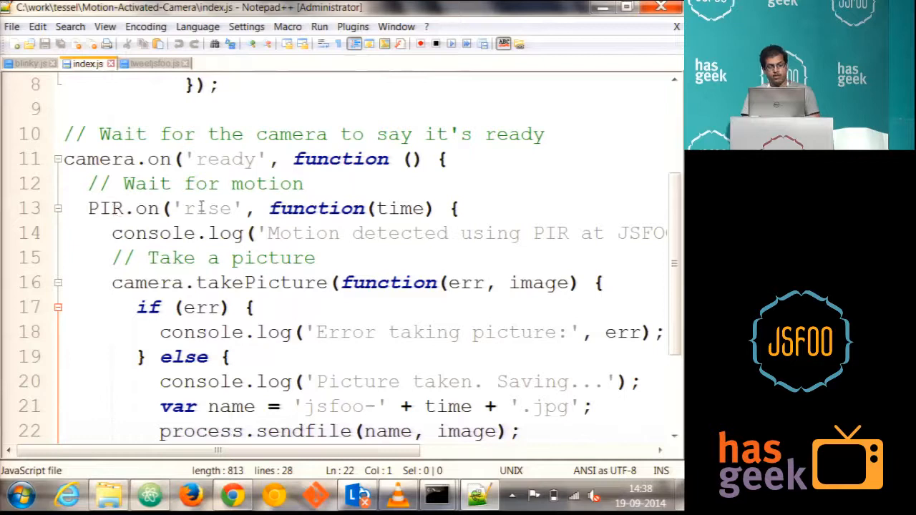
mouse_move(346, 240)
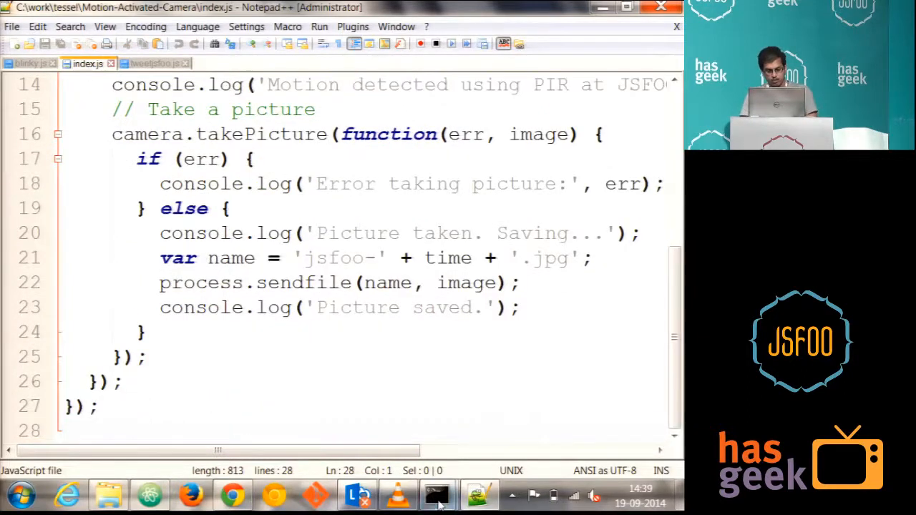
Run index.js on the Tessel, then bring up the Motion-Activated-Camera folder once a picture saves
left_click(436, 494)
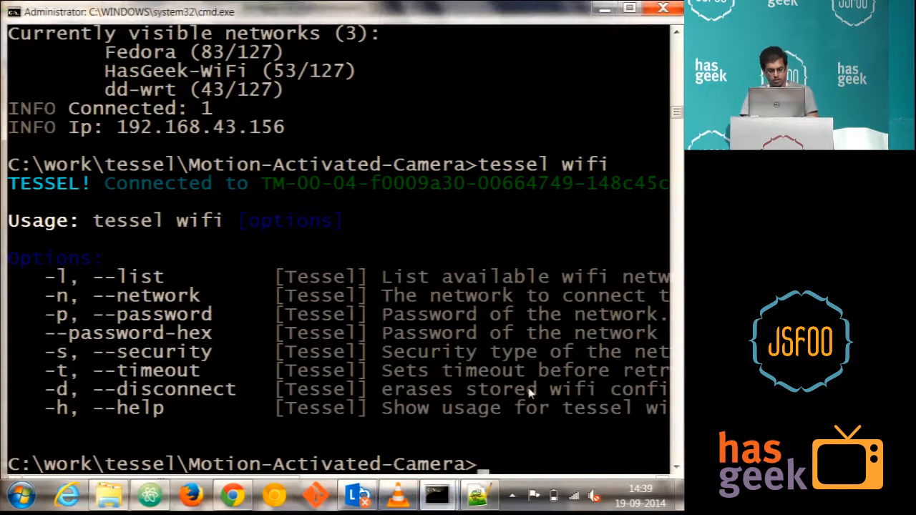
type("tessel run")
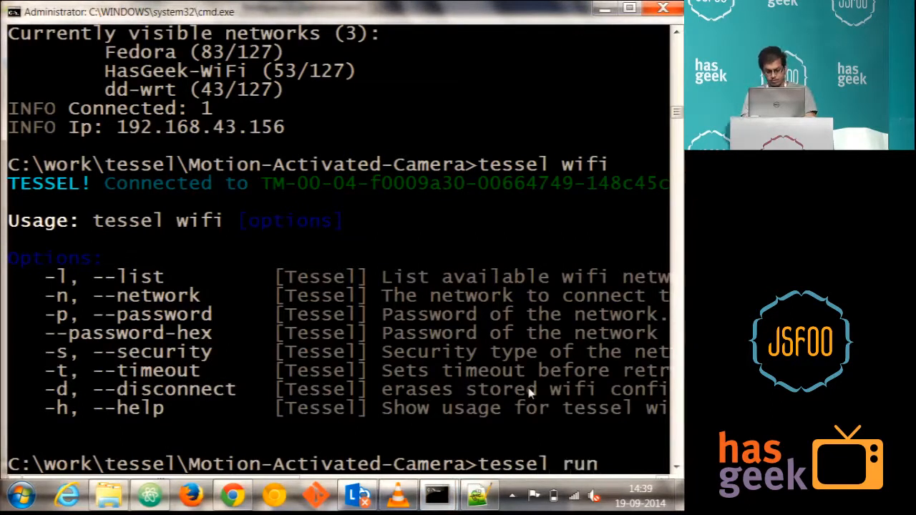
type("index")
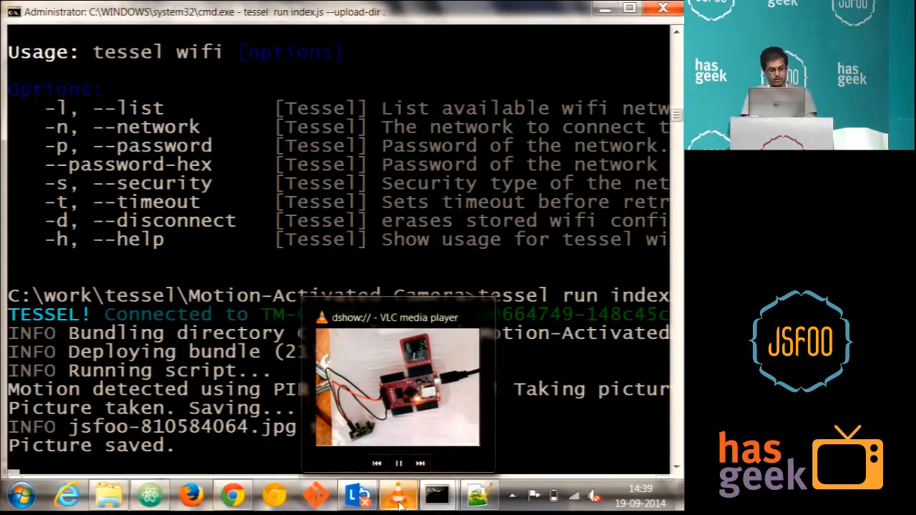
left_click(108, 495)
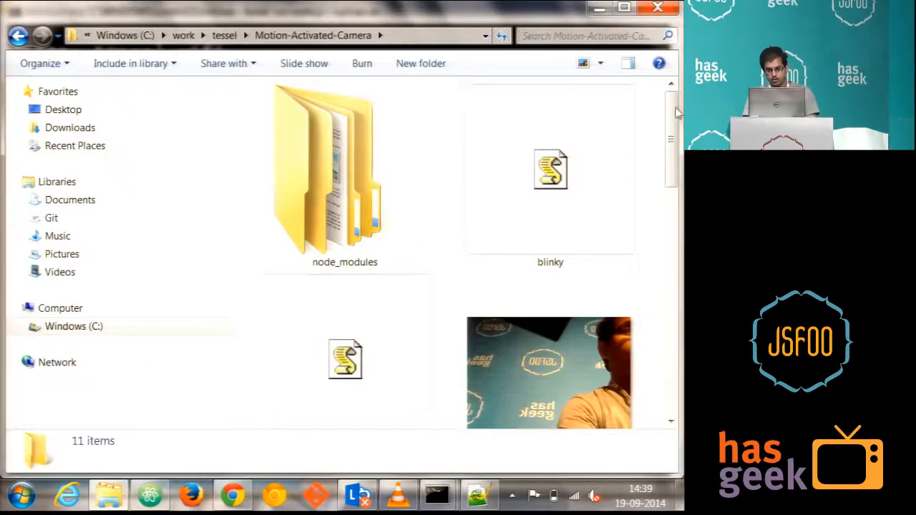
Scroll to the new jsfoo captures and select jsfoo-831881904 to see its details
scroll("down", 3)
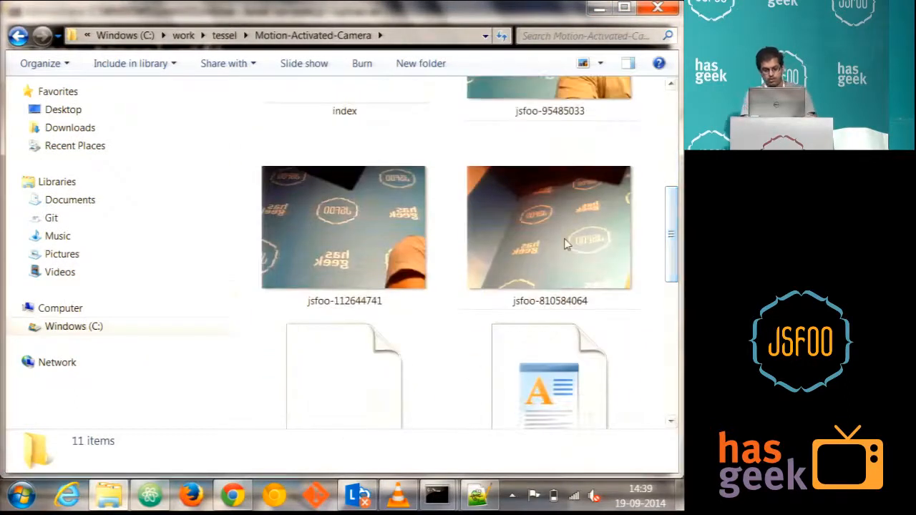
mouse_move(565, 243)
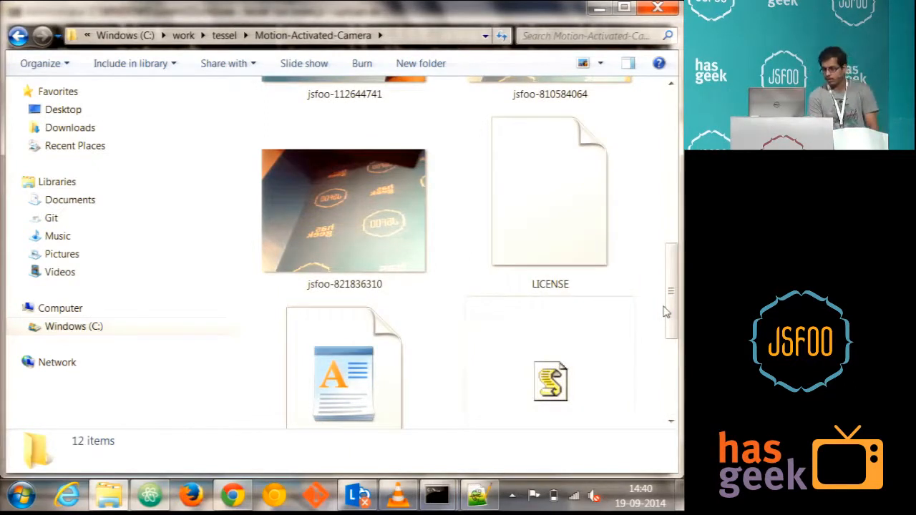
mouse_move(501, 340)
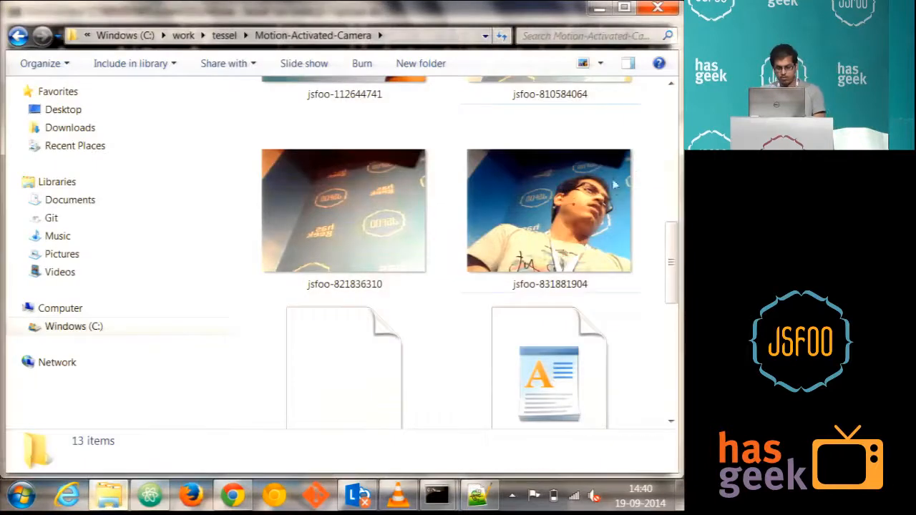
left_click(549, 208)
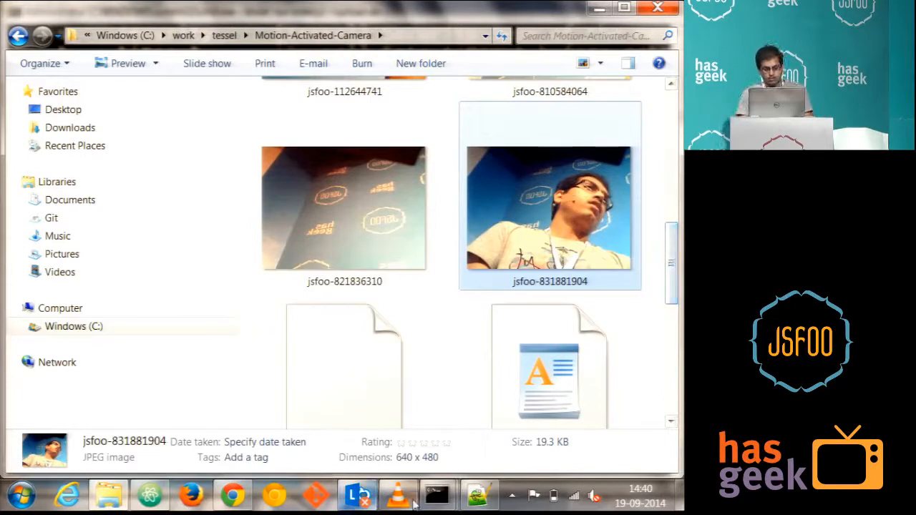
Bring up Atom and look through the tweet.js, blinky.js and index.js scripts
left_click(149, 495)
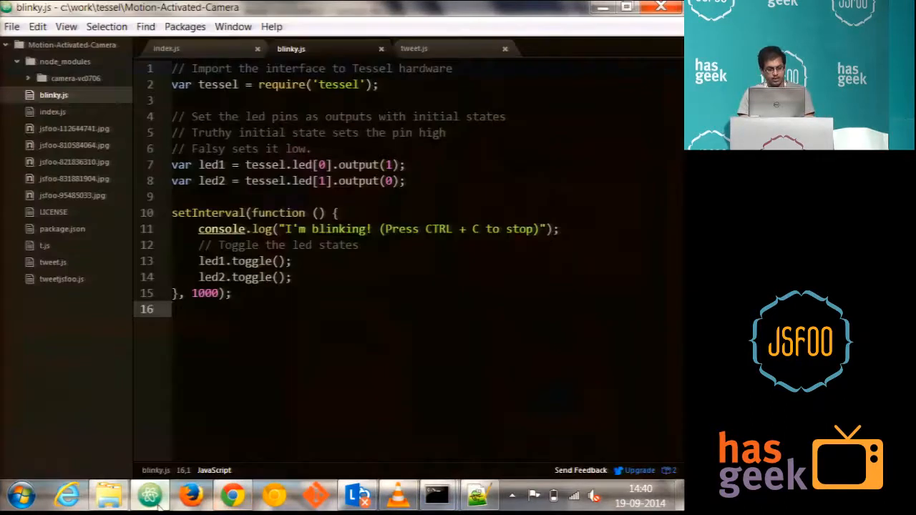
left_click(413, 48)
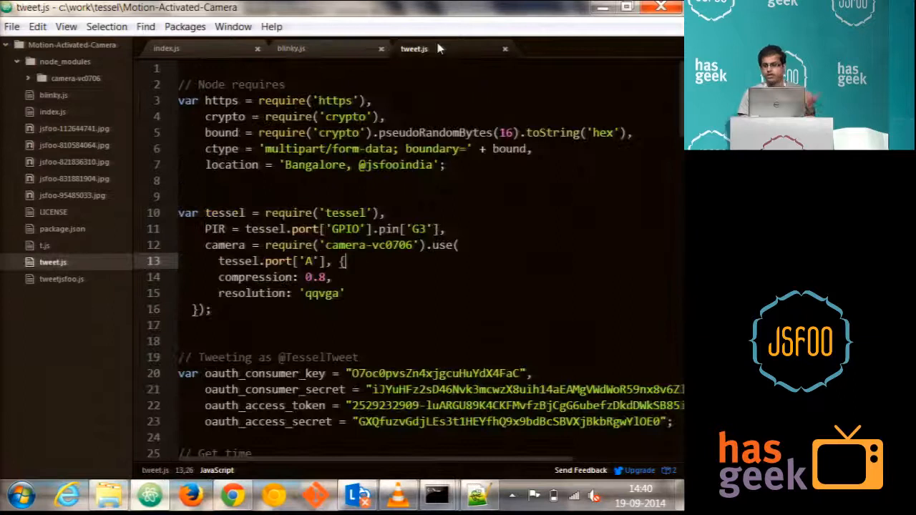
mouse_move(413, 48)
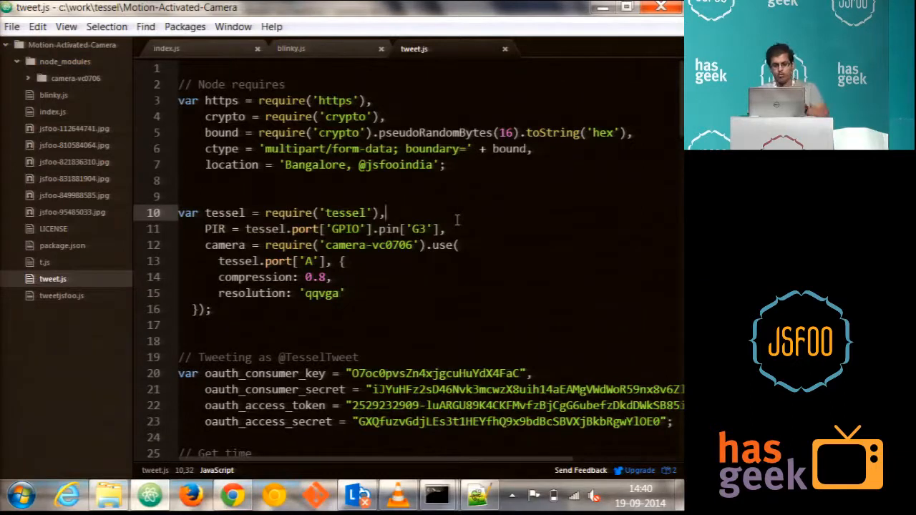
left_click(290, 48)
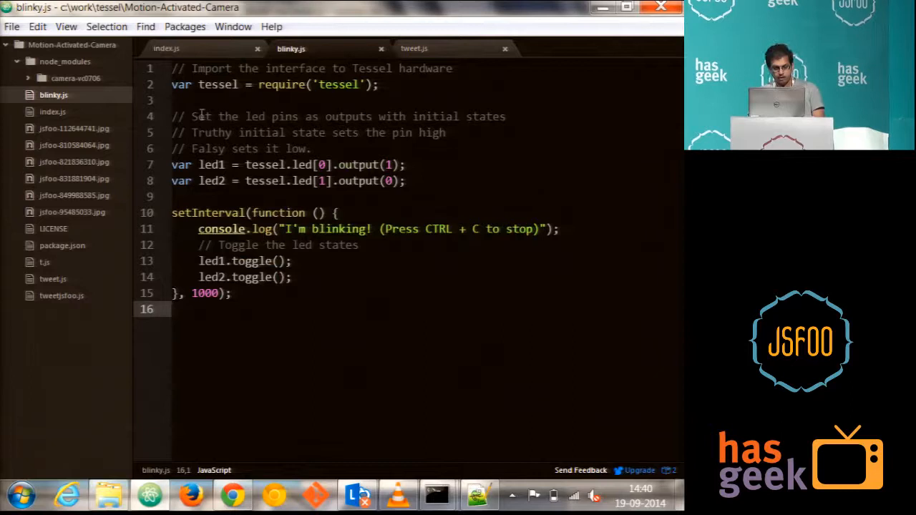
left_click(166, 48)
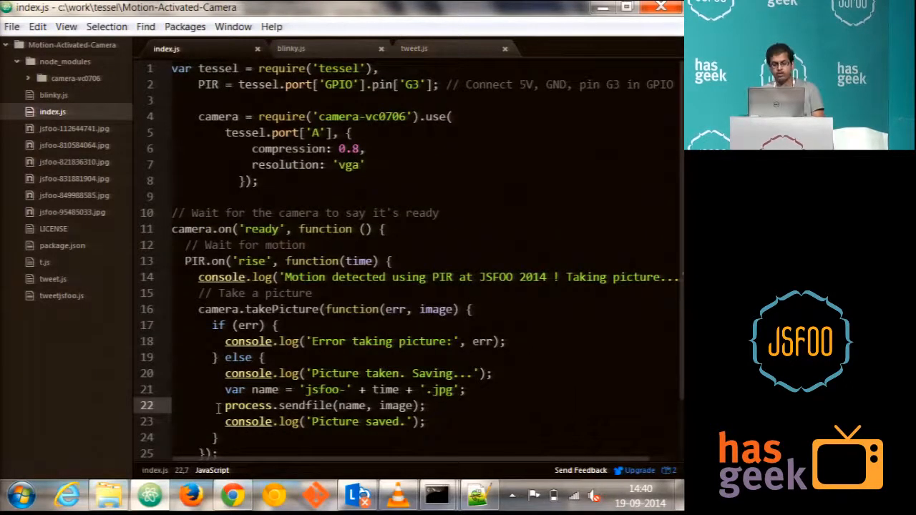
Read down through tweet.js, then return to the running Command Prompt
left_click(413, 48)
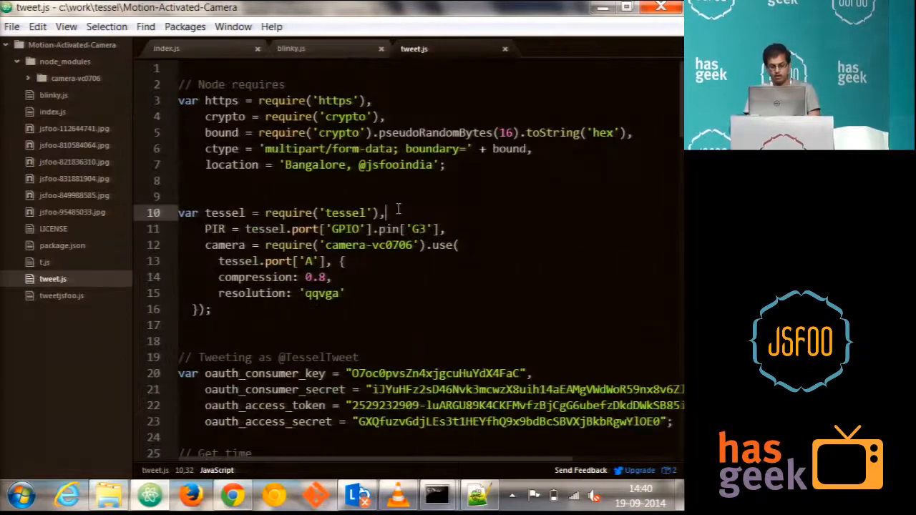
scroll("down", 3)
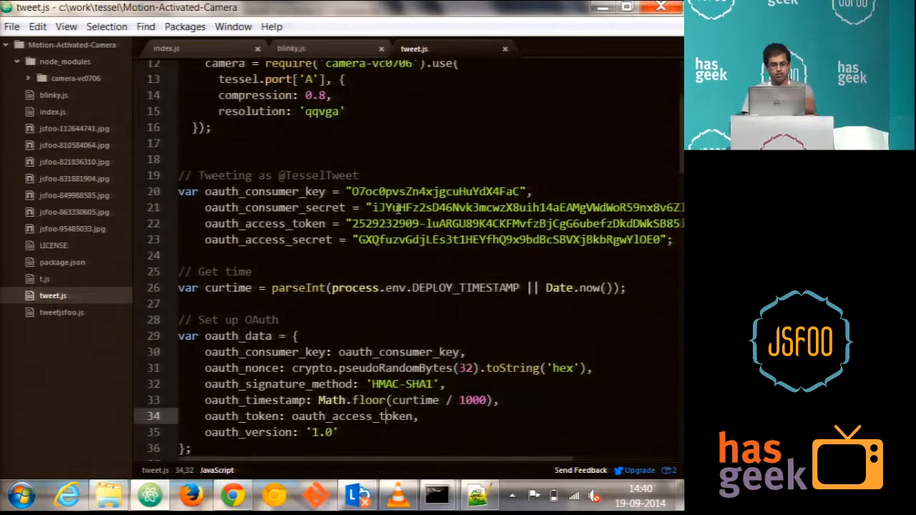
scroll("down", 3)
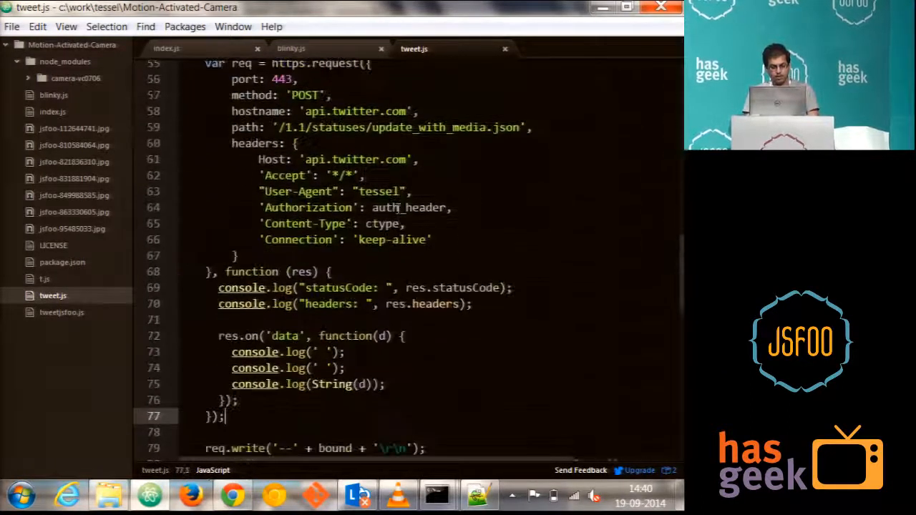
scroll("down", 3)
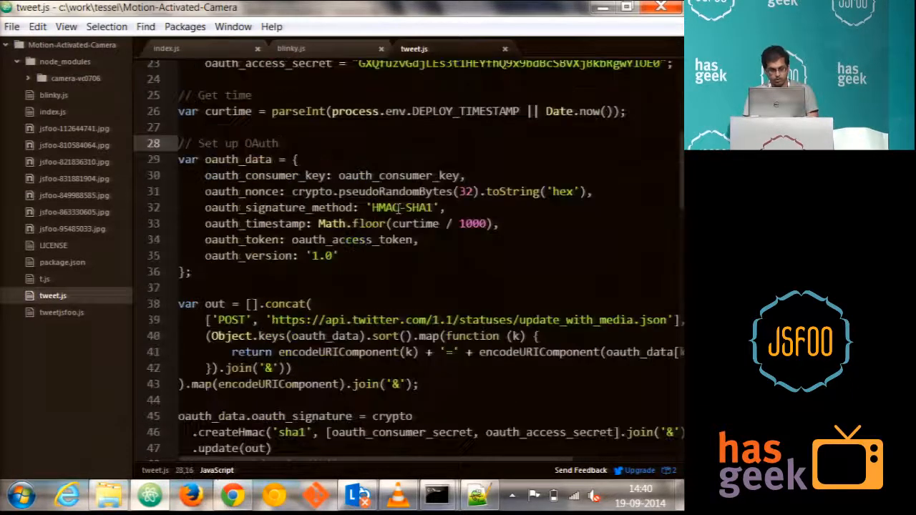
scroll("down", 3)
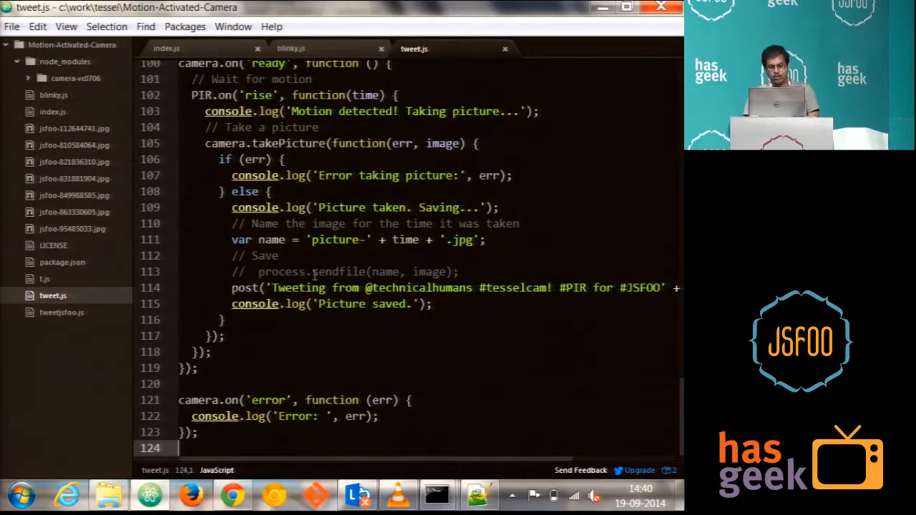
left_click(428, 299)
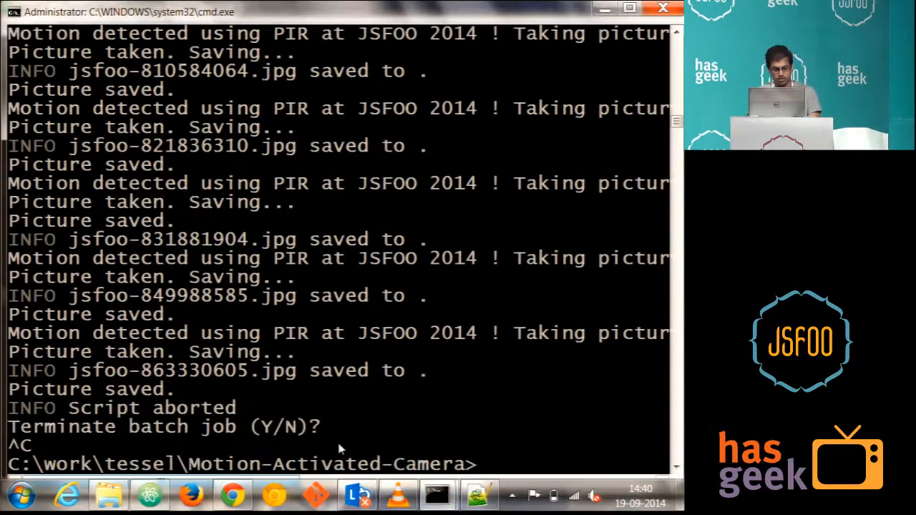
Enter 'tessel run tweet' at the prompt to start the tweeting script
type("tessel")
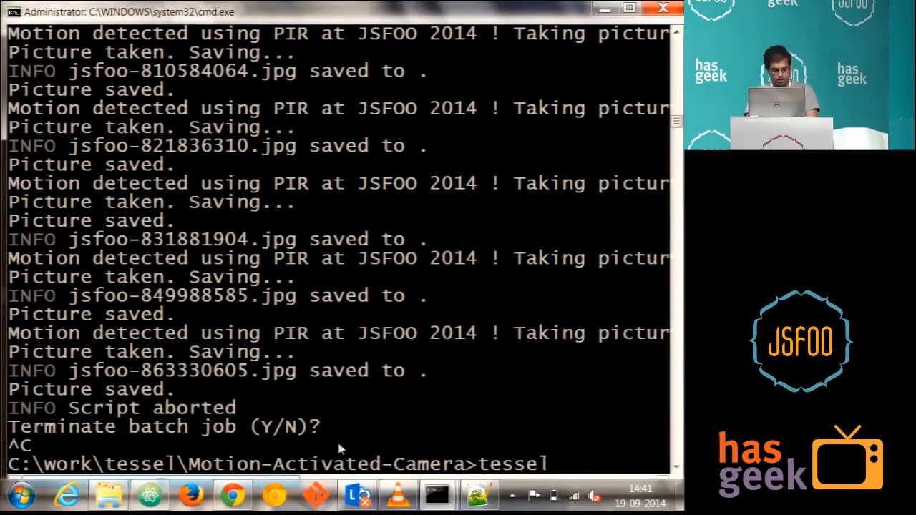
type("run tweet")
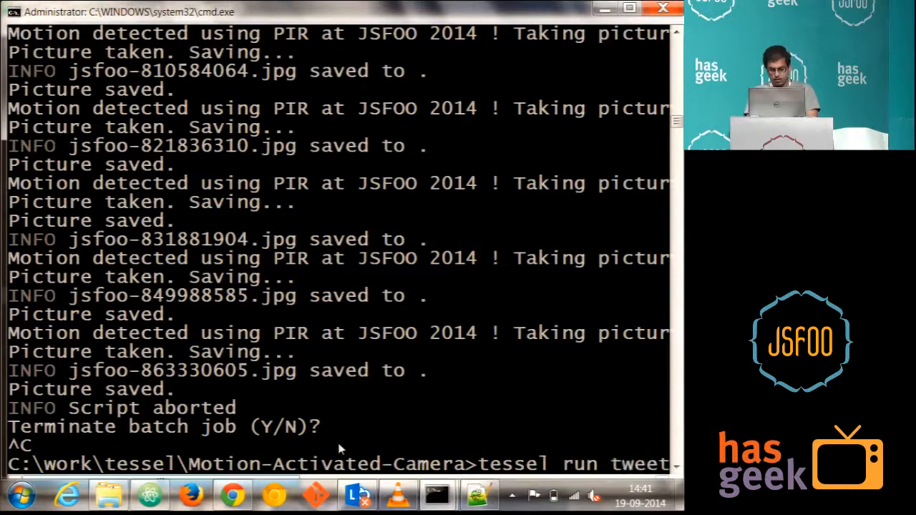
mouse_move(608, 415)
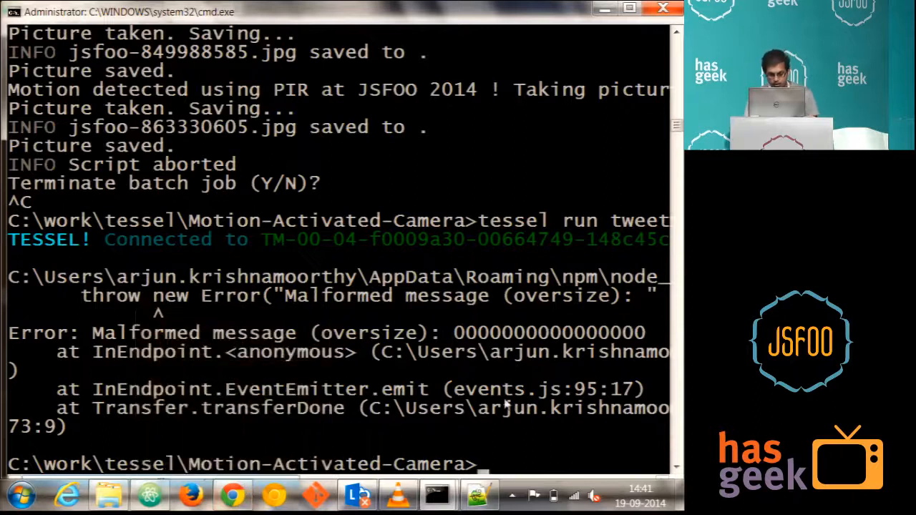
mouse_move(501, 439)
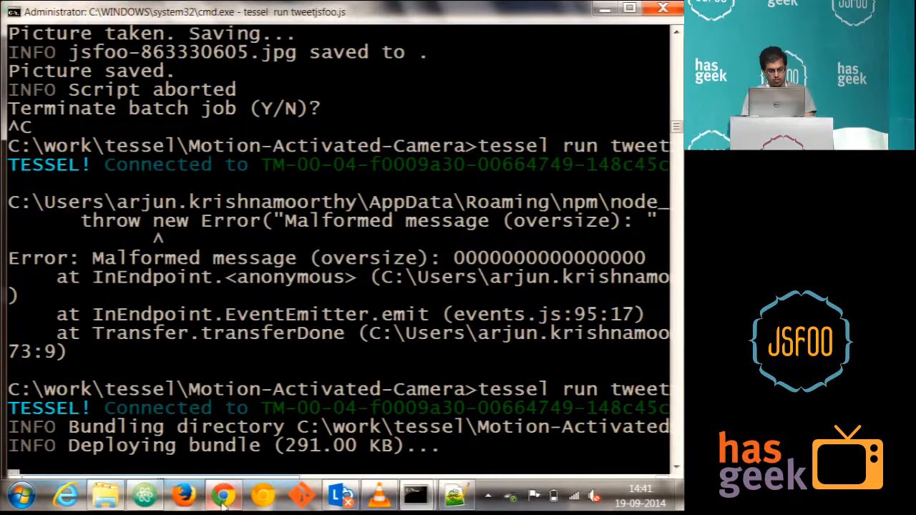
Rerun tweetjsfoo.js on the Tessel until it detects motion and saves pictures
left_click(223, 494)
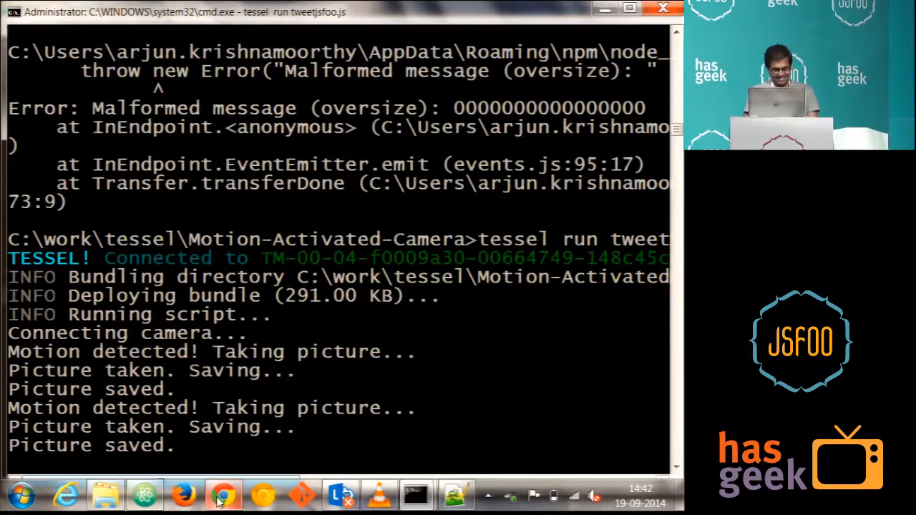
Scroll the Twitter profile to the newest #tesselcam photo tweet, then return to the slides
left_click(222, 495)
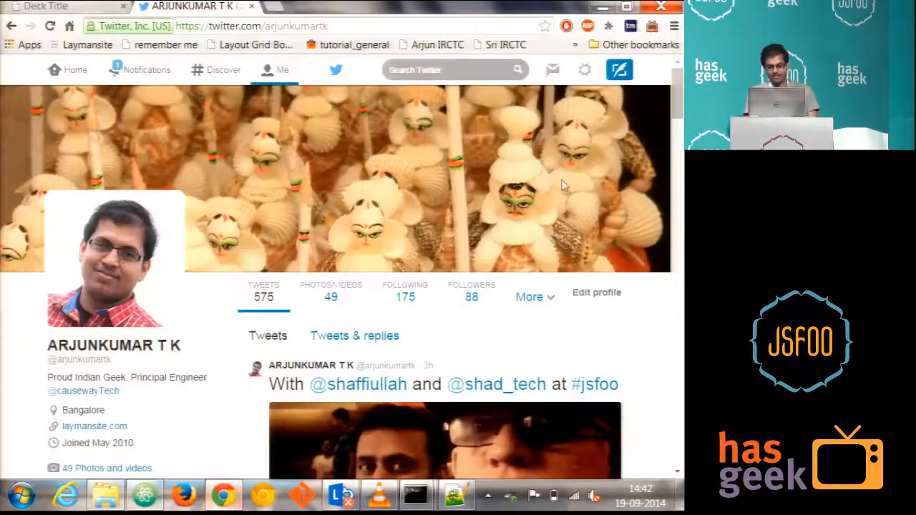
scroll("down", 3)
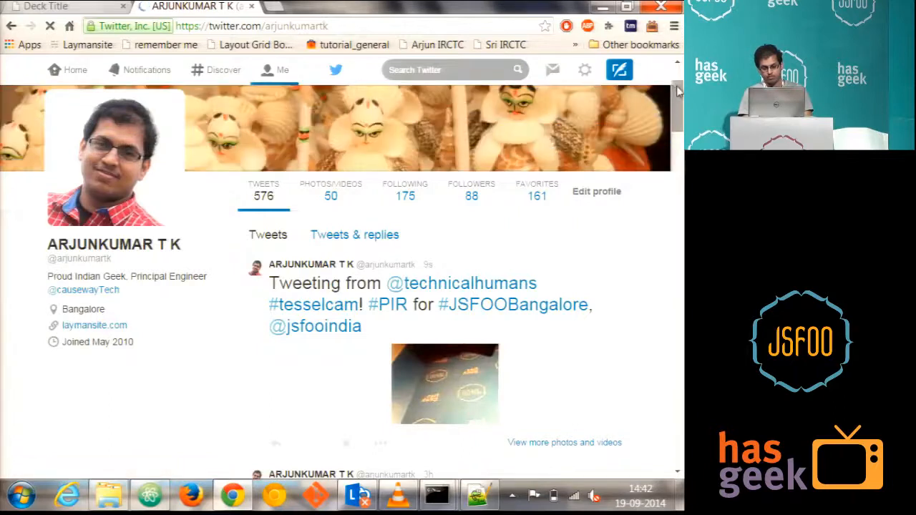
scroll("down", 3)
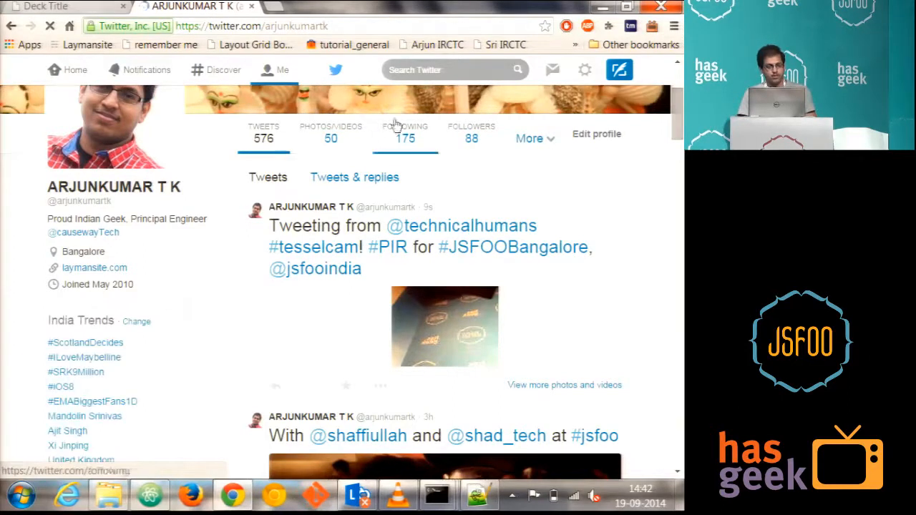
left_click(64, 7)
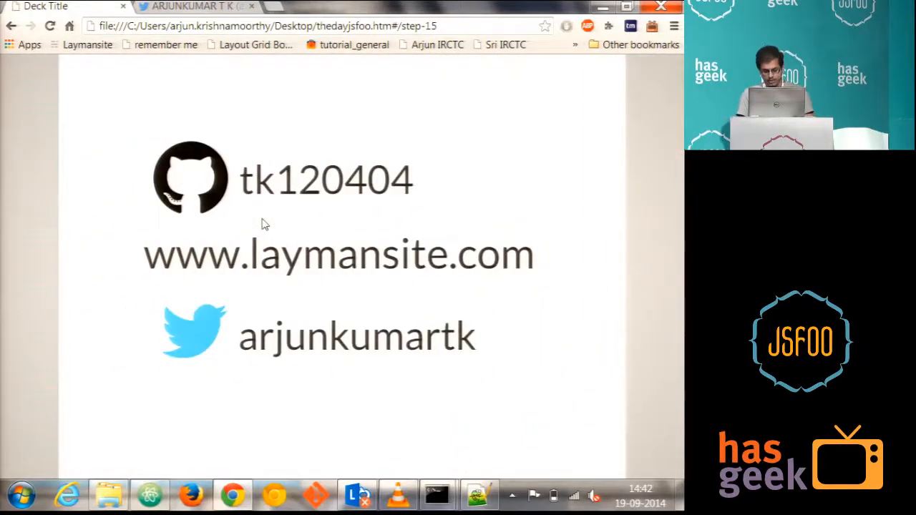
Step back to the 'Where to buy it' slide and load tessel.io in a new tab
key("left")
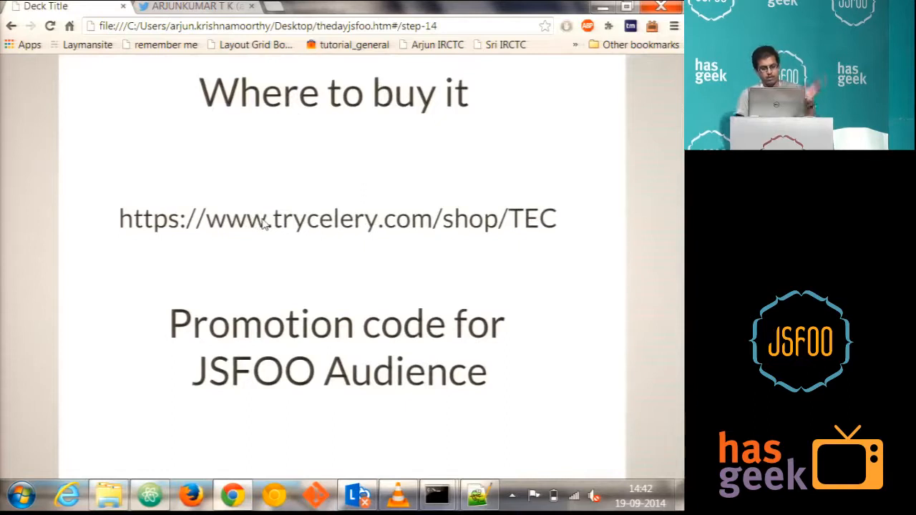
type("tessel.io")
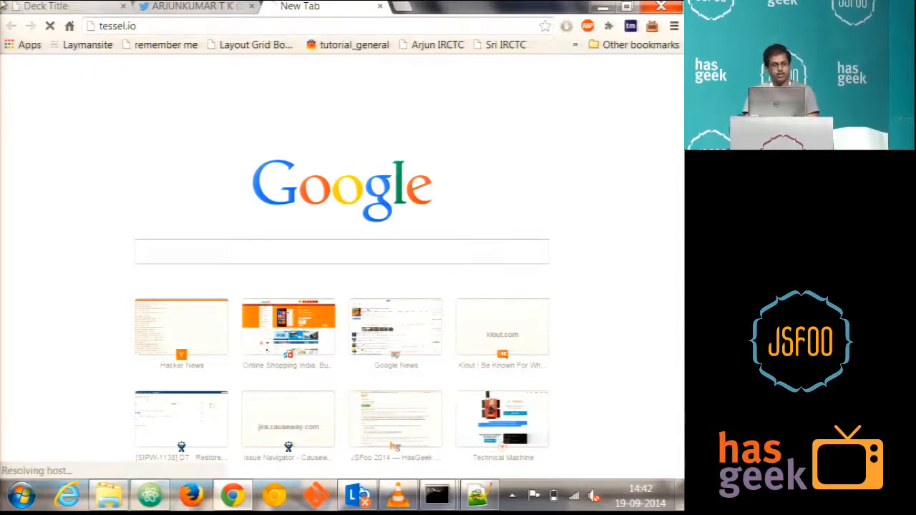
Switch to the Technical Machine tab showing tessel.io, then open another new tab
left_click(47, 6)
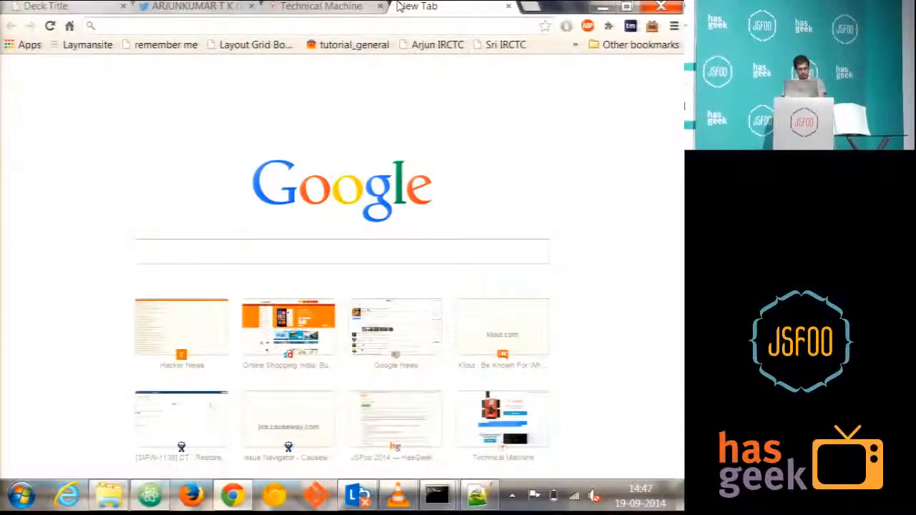
Load tessel.io in the new tab and go to its Docs page
type("tessel.io")
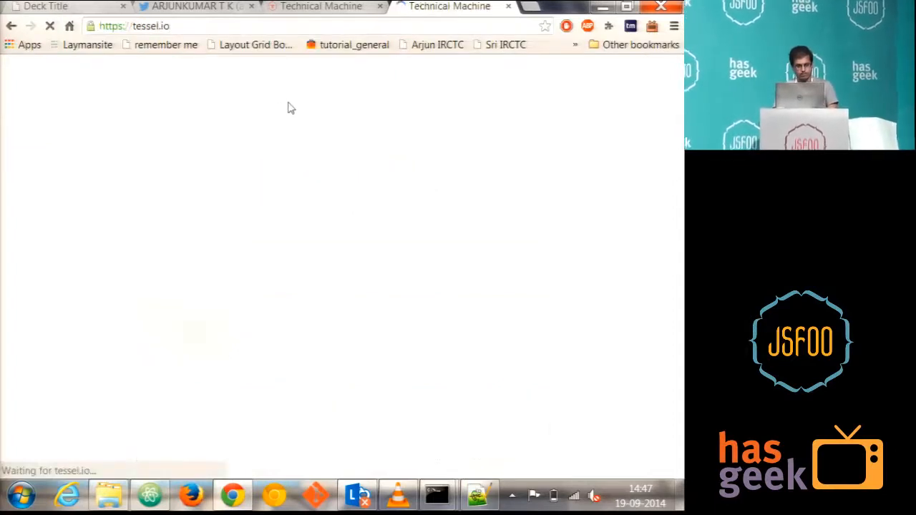
mouse_move(490, 127)
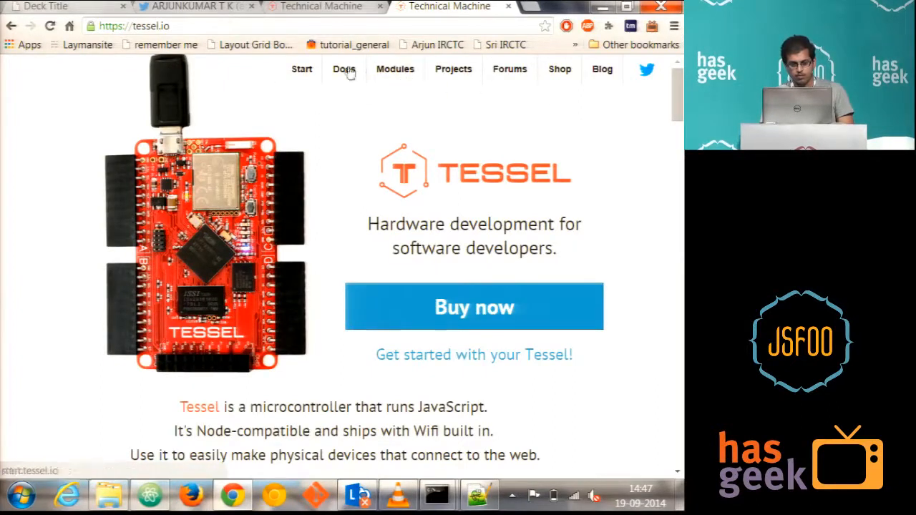
left_click(343, 69)
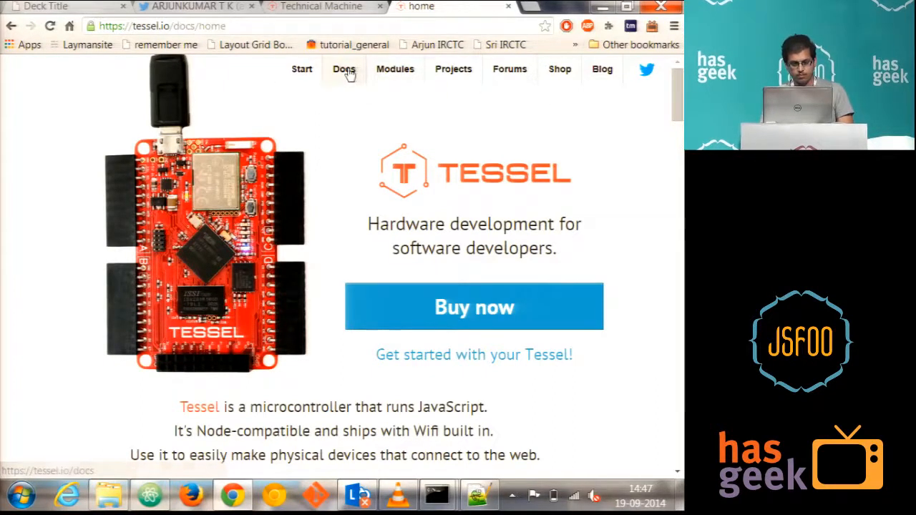
Scroll the Tessel docs home page to the labelled board diagram and intro paragraphs
left_click(343, 68)
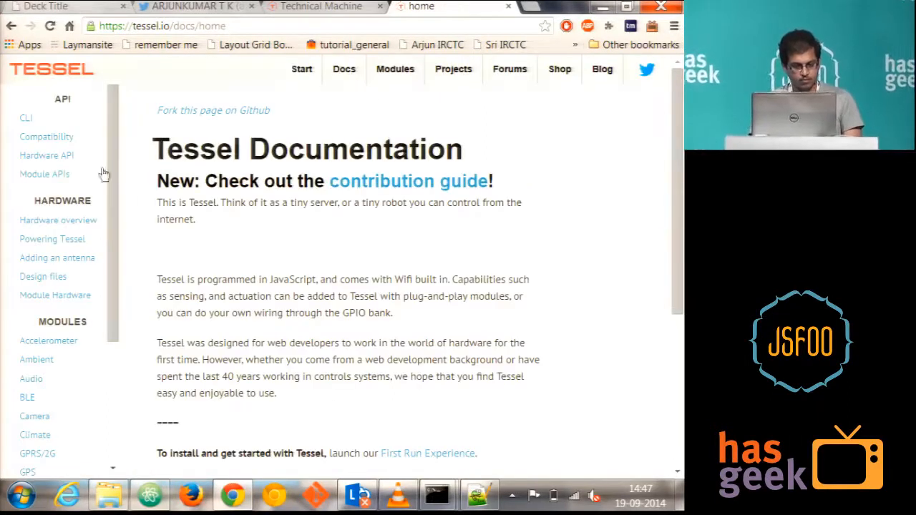
scroll("down", 3)
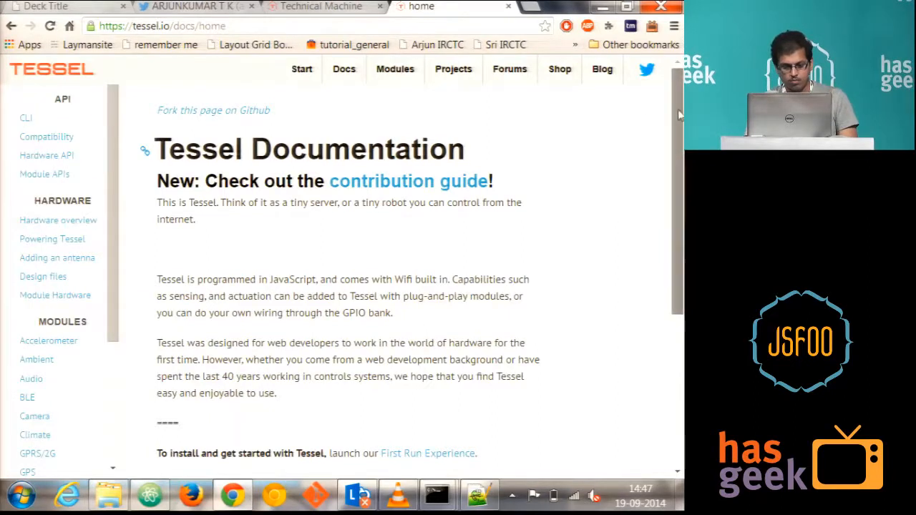
scroll("down", 3)
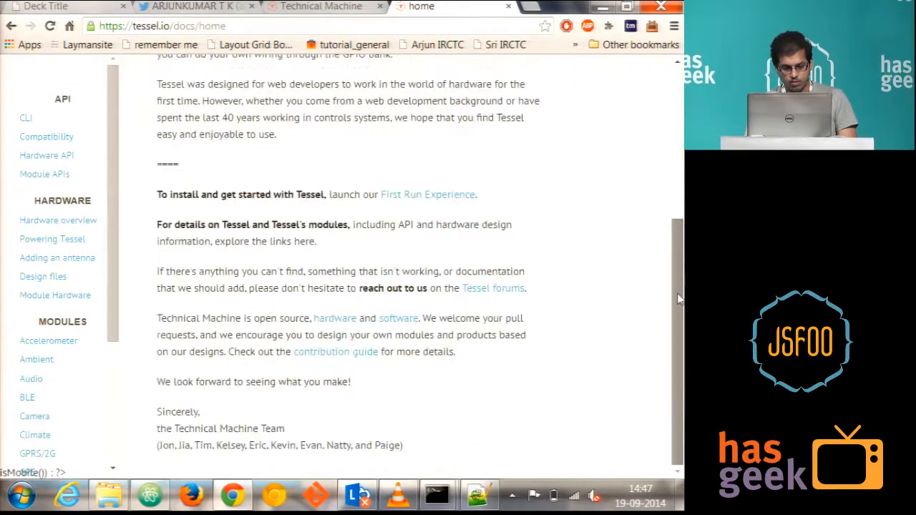
scroll("up", 3)
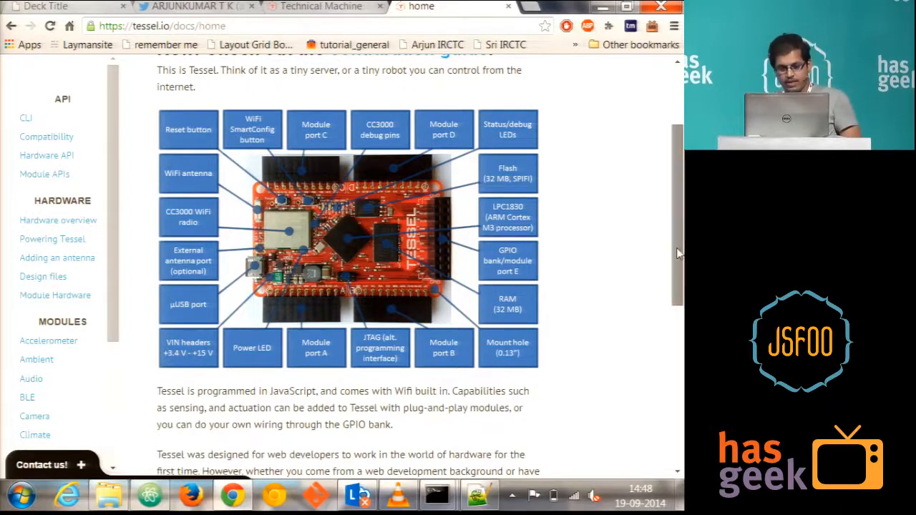
scroll("up", 3)
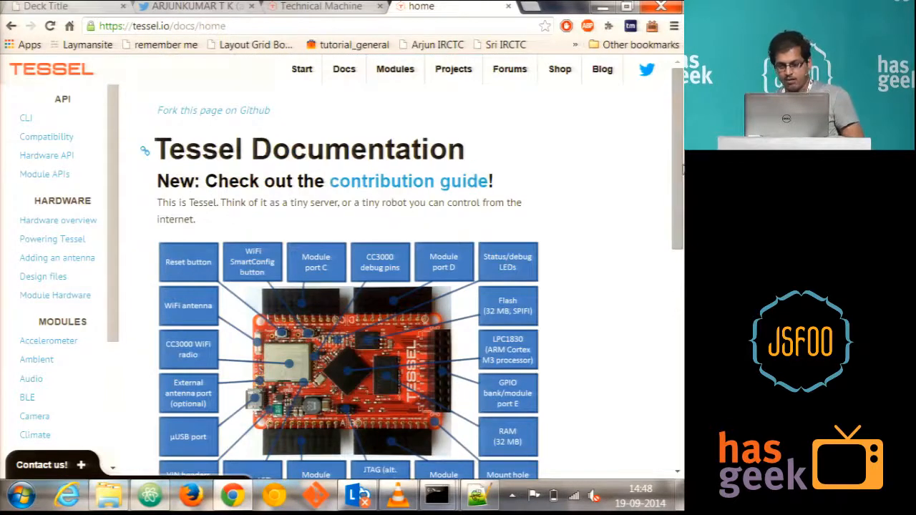
scroll("down", 3)
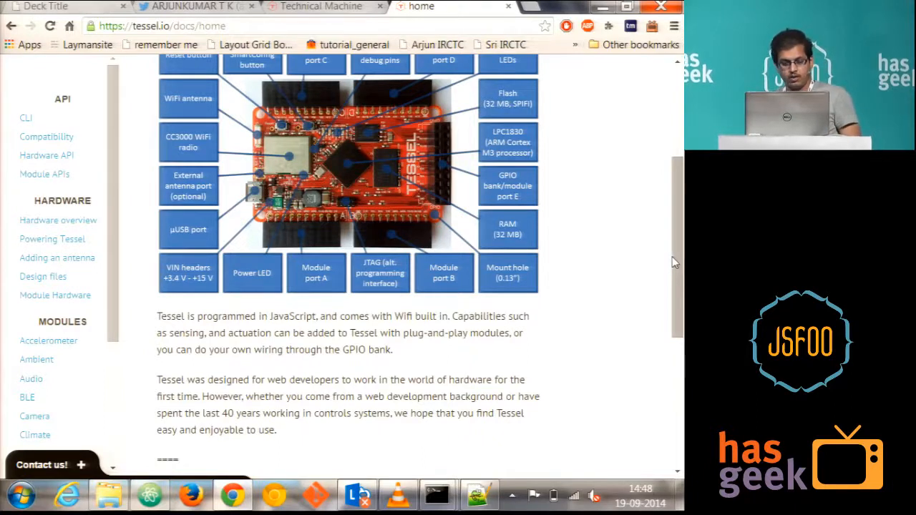
scroll("up", 3)
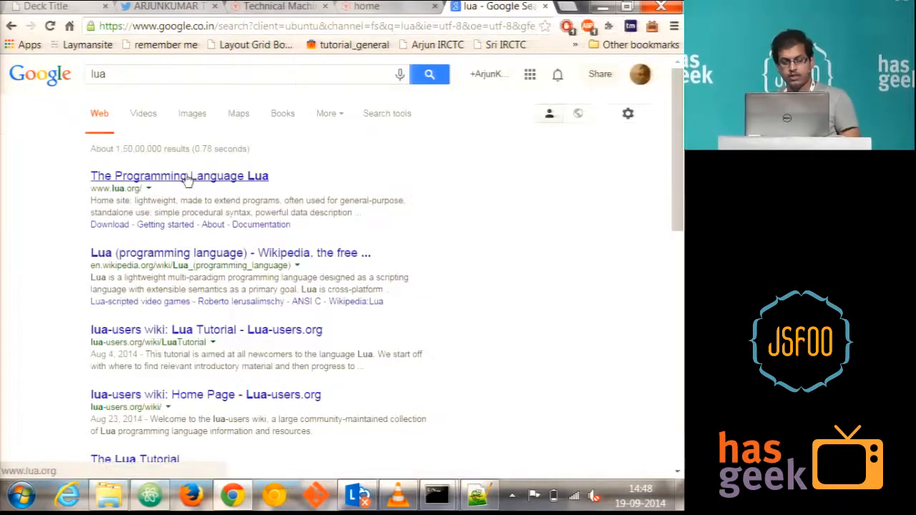
left_click(179, 176)
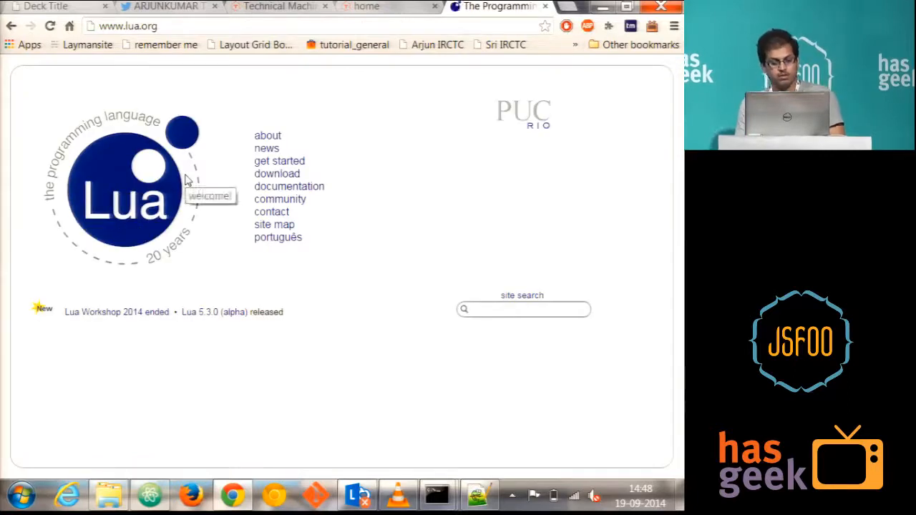
mouse_move(626, 129)
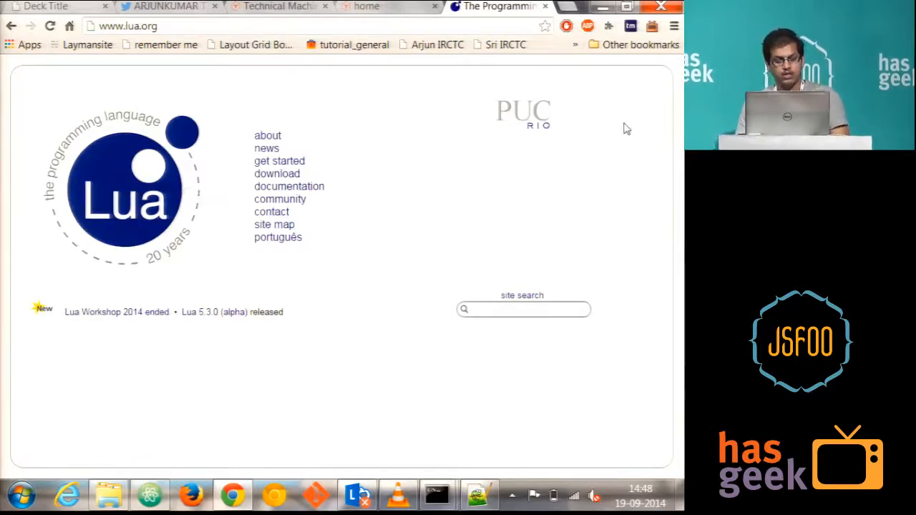